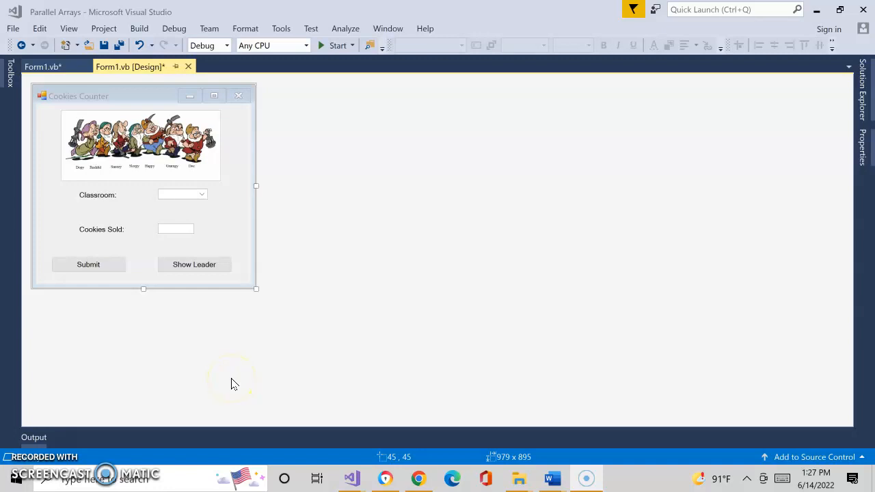
mouse_move(550, 479)
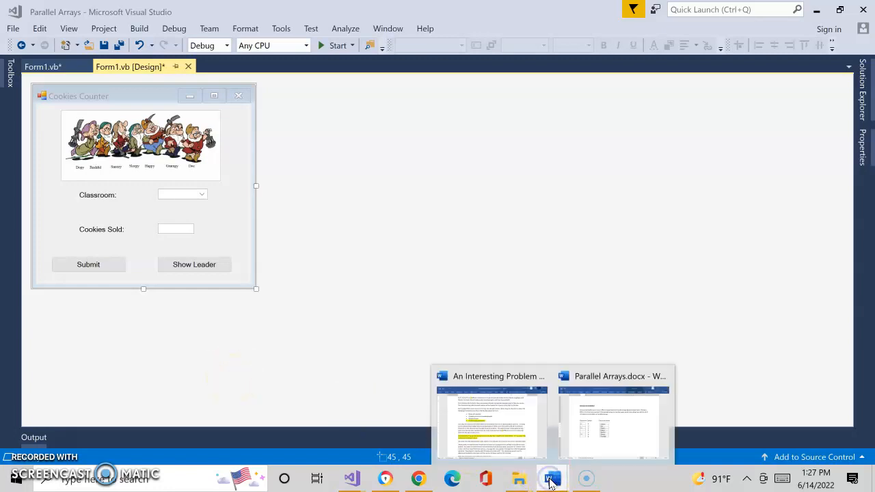
- Review the Parallel Arrays tables in Word, then select cboClassroom to show its properties
left_click(613, 377)
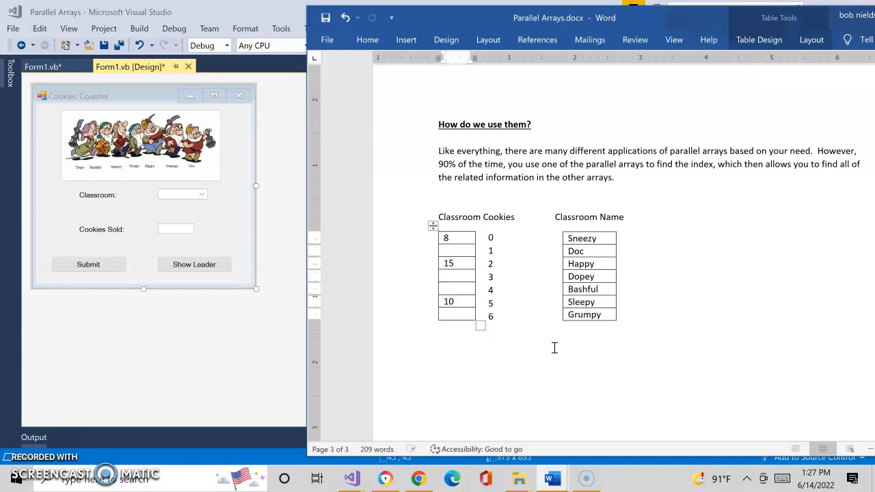
left_click(457, 276)
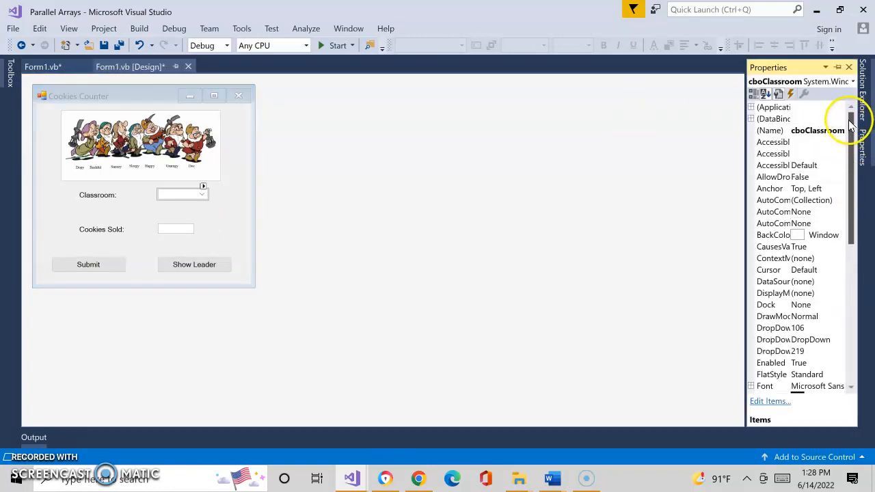
- Check the seven classroom names in the dropdown's Items collection, then select the Submit button
scroll("down", 3)
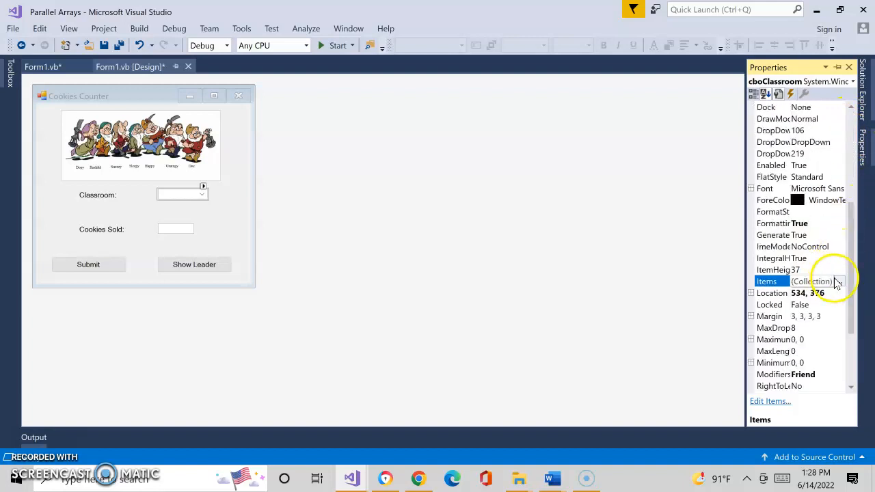
left_click(837, 282)
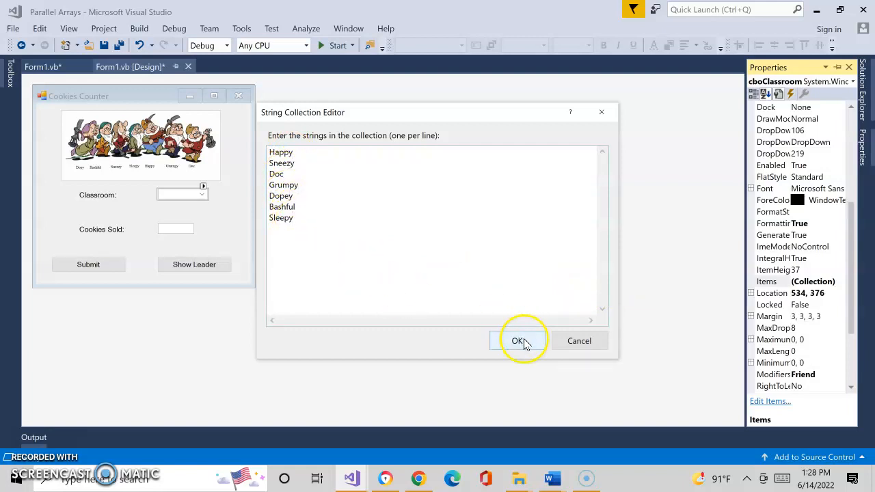
left_click(517, 341)
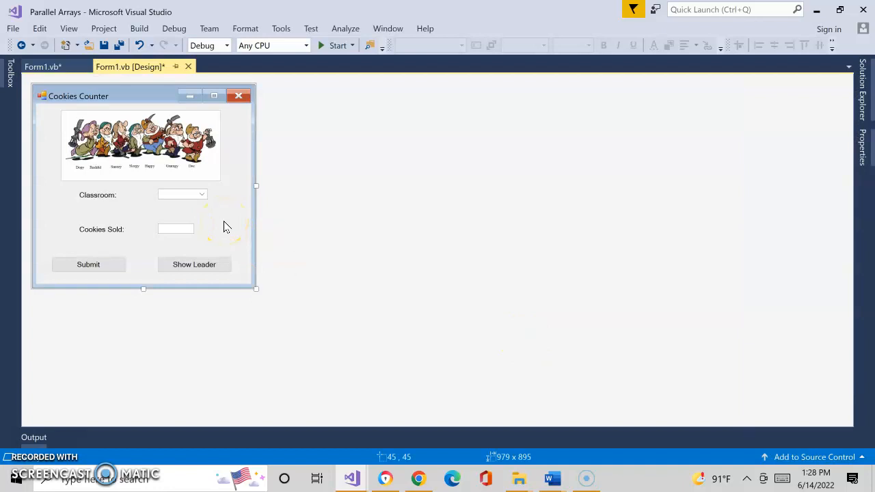
mouse_move(153, 145)
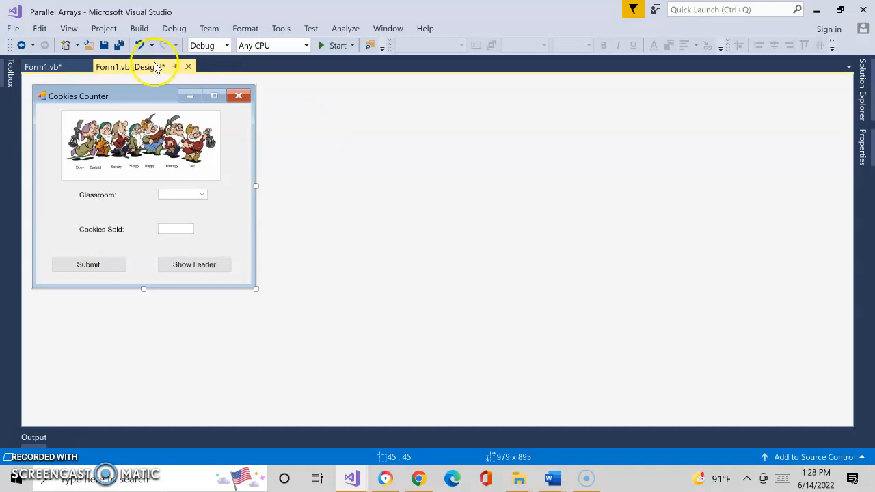
left_click(87, 266)
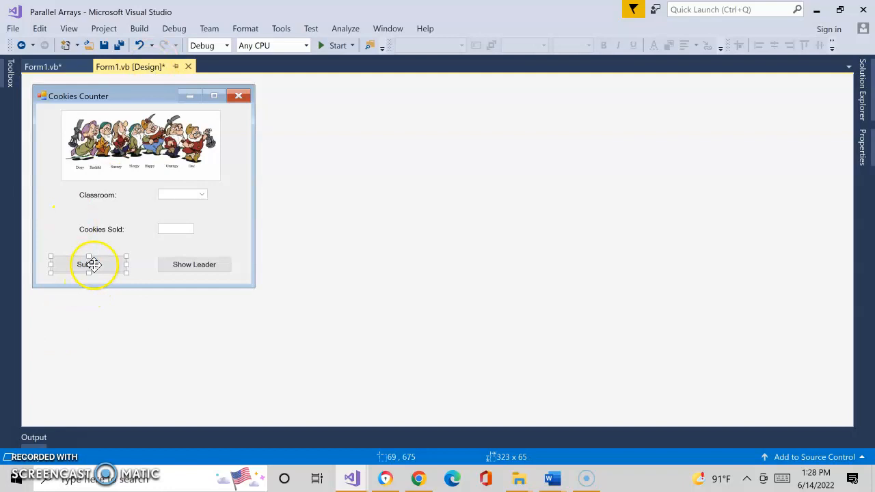
- View Form1.vb code and set shtClassroomCookiesSold's upper bound to 6
double_click(90, 265)
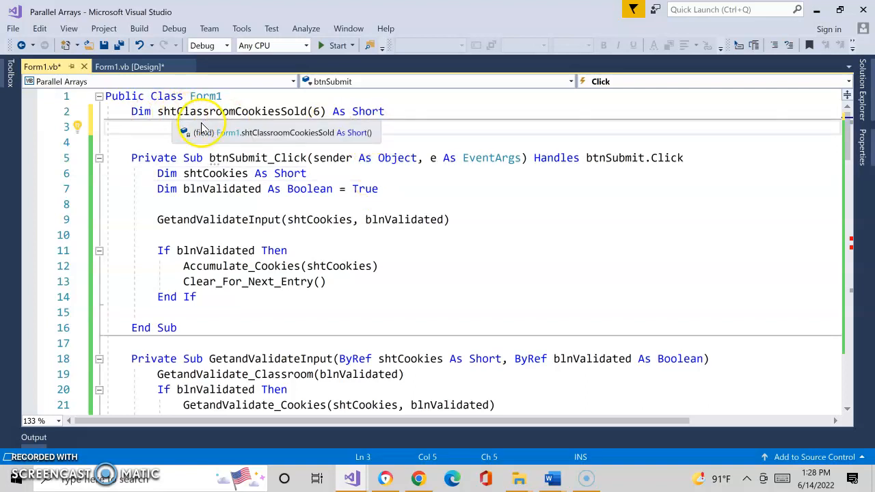
mouse_move(301, 123)
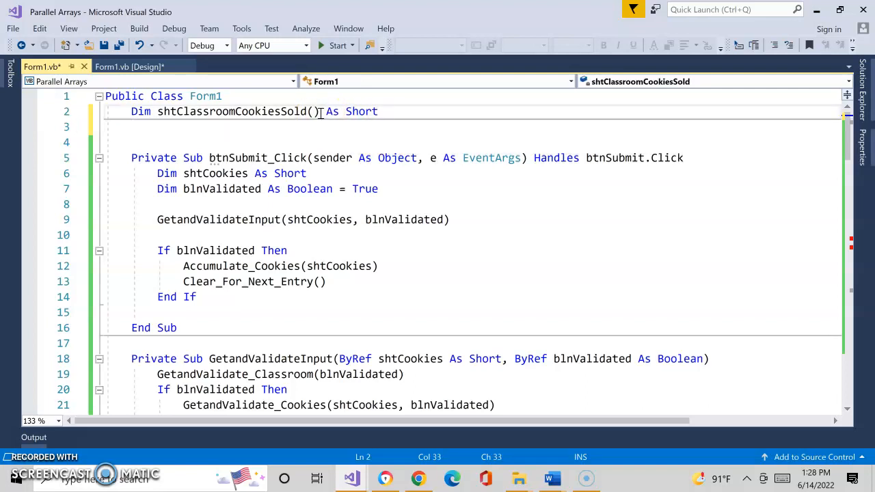
type("6")
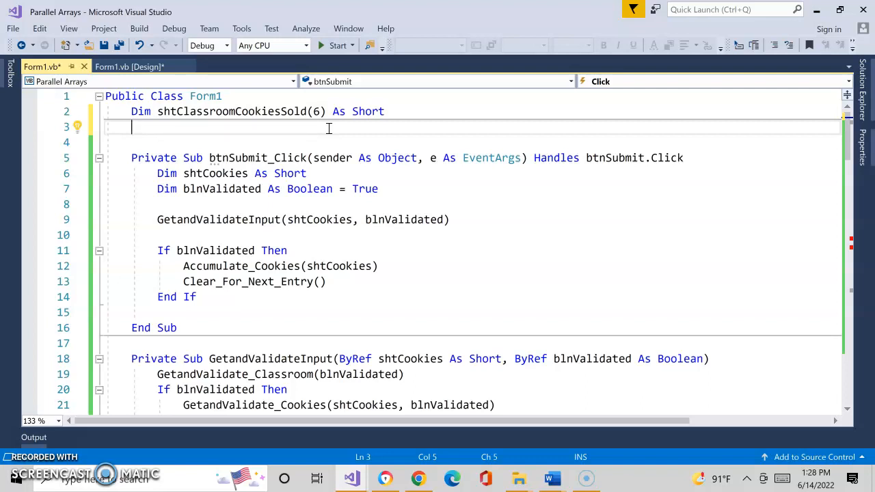
- Declare Dim strClassroomName(6) As String below the cookies-sold array
type("Dim")
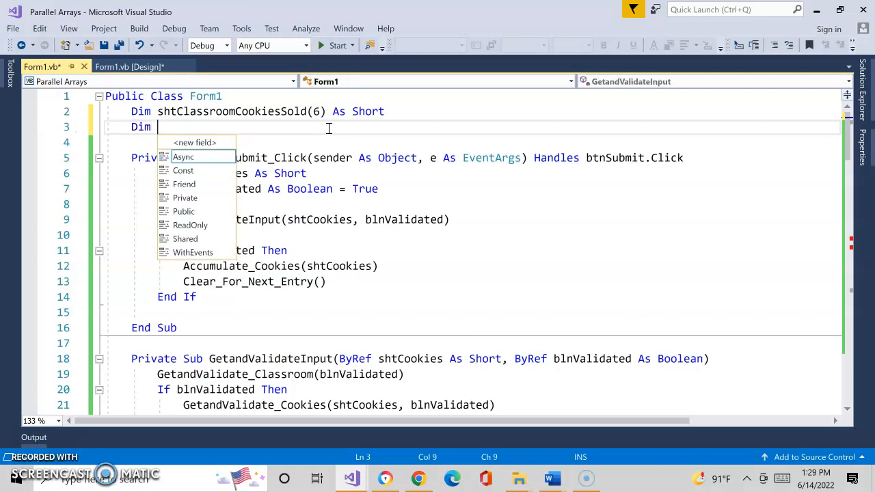
type("str")
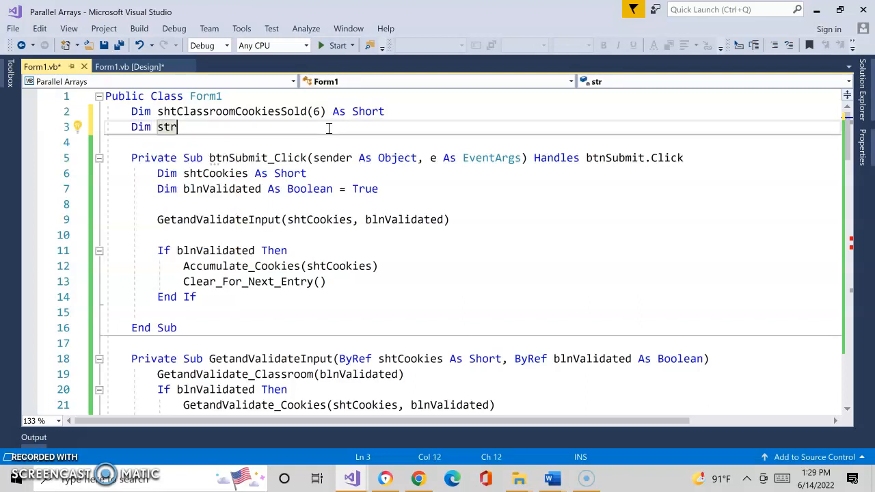
type("Class")
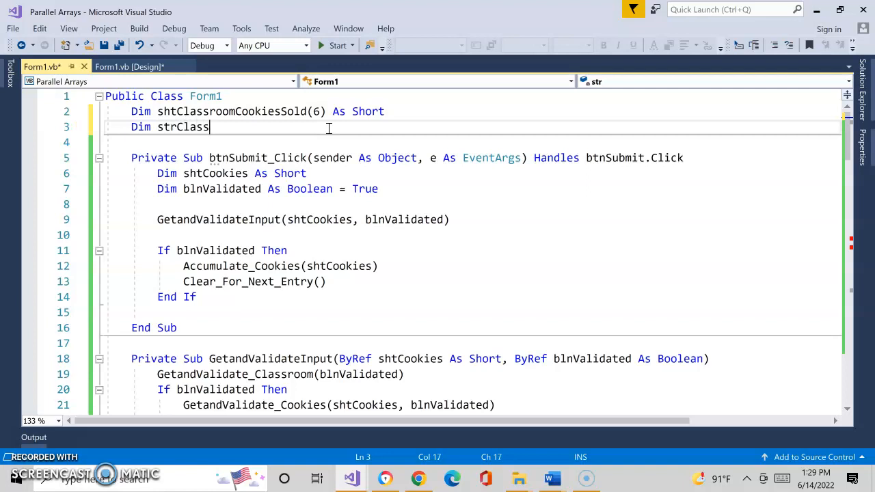
type("roomName")
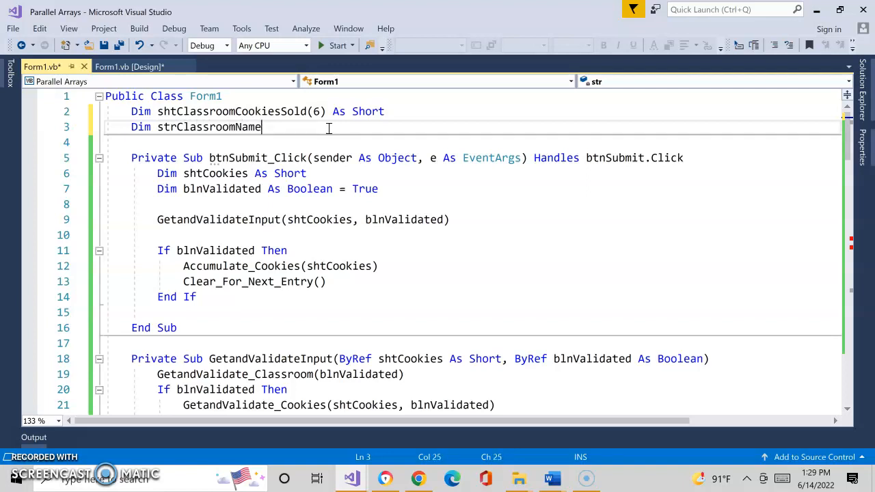
type("(6)")
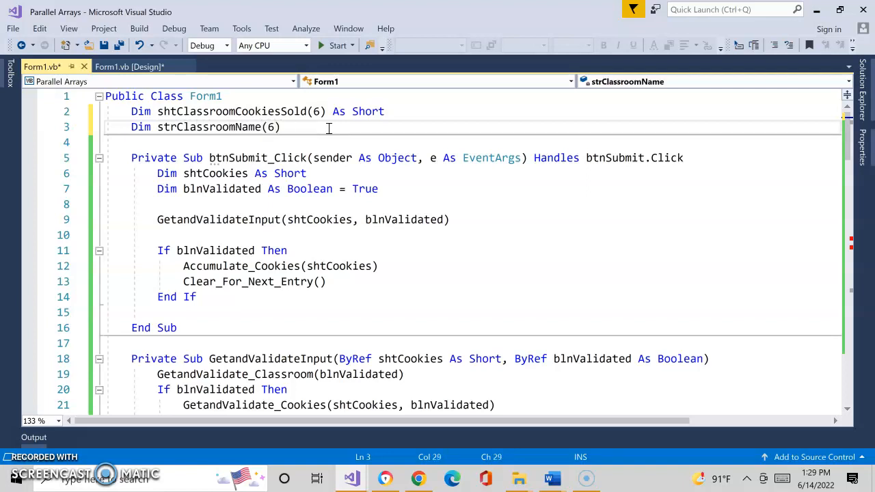
type("as string")
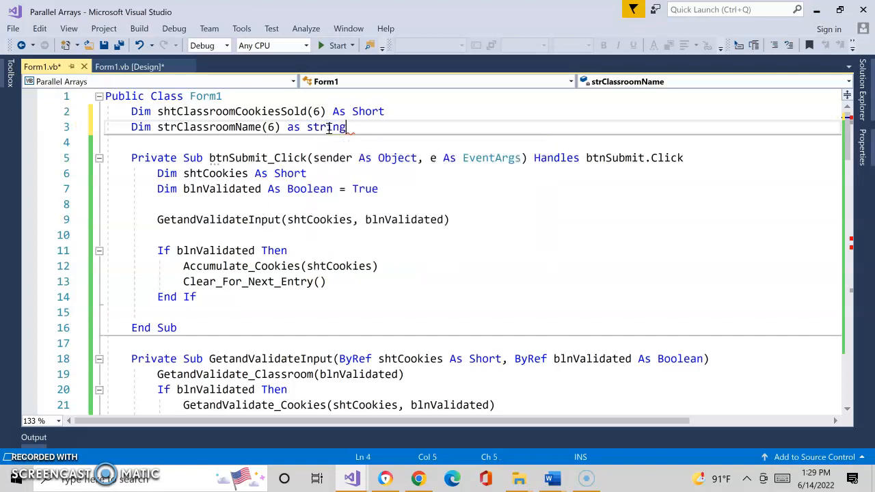
key("Enter")
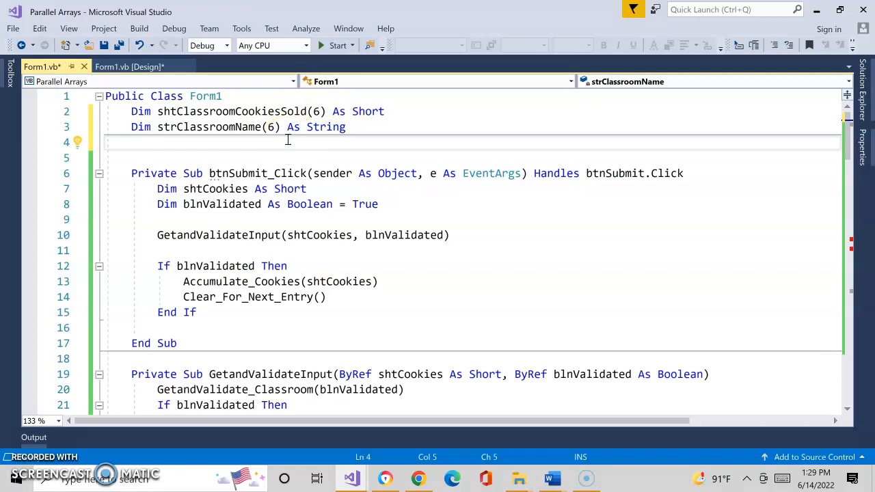
- Add an equals sign after strClassroomName(6) As String to start its initializer
left_click(134, 141)
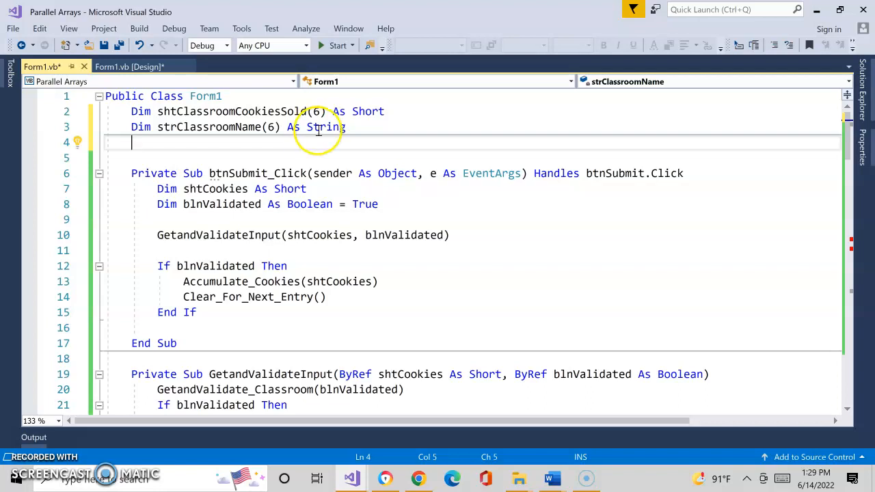
mouse_move(325, 126)
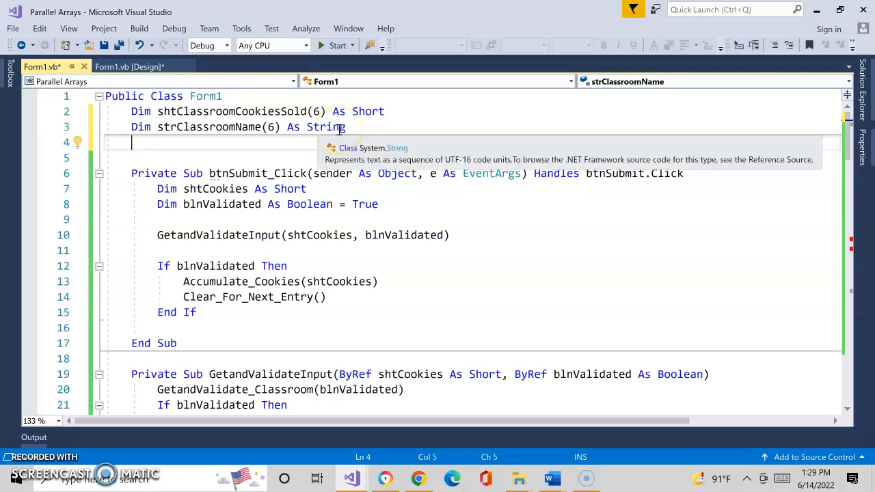
mouse_move(531, 405)
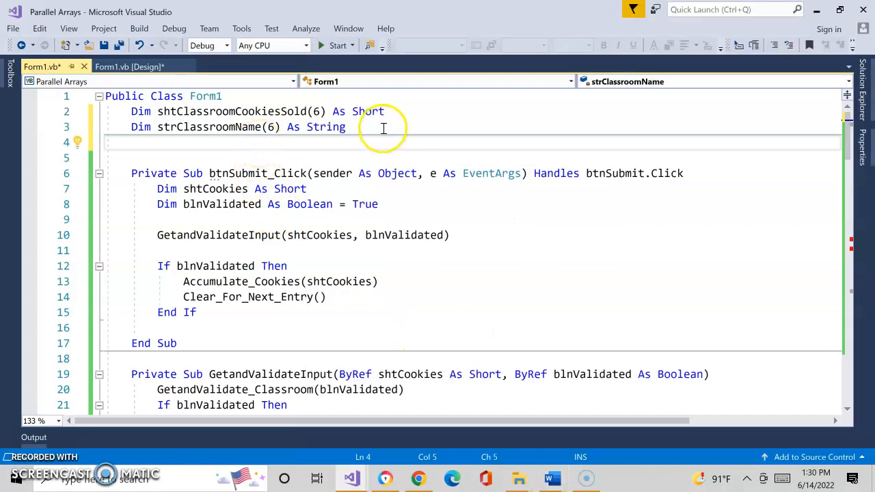
type("=")
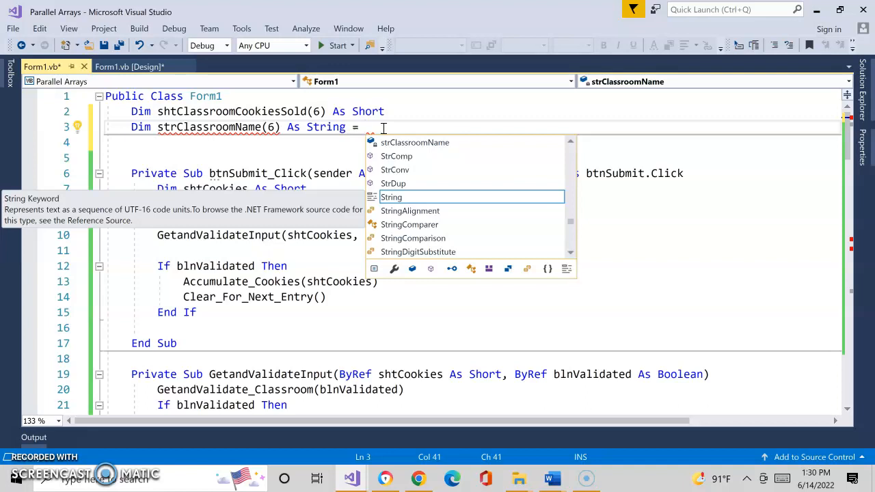
- Initialize strClassroomName with {"Happy", "Doc", "Dopey", "Grumpy", "Bashful", "Sneezy", "Sleepy"}
type("P")
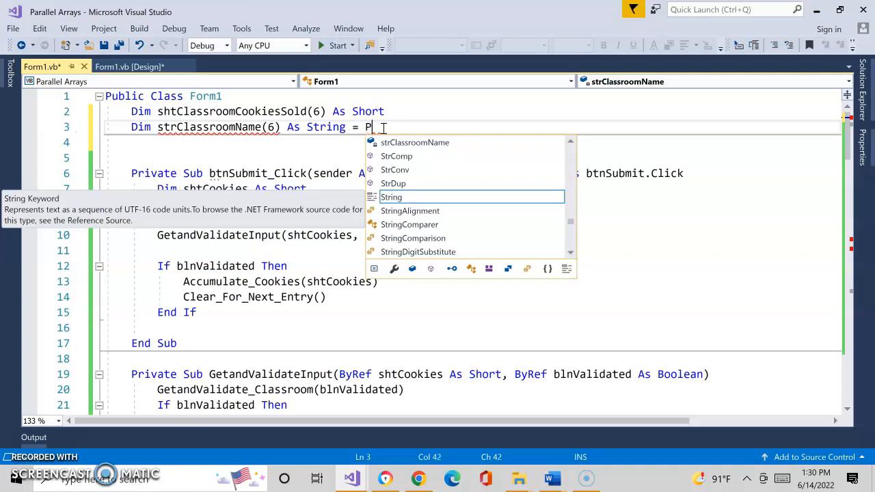
key("backspace")
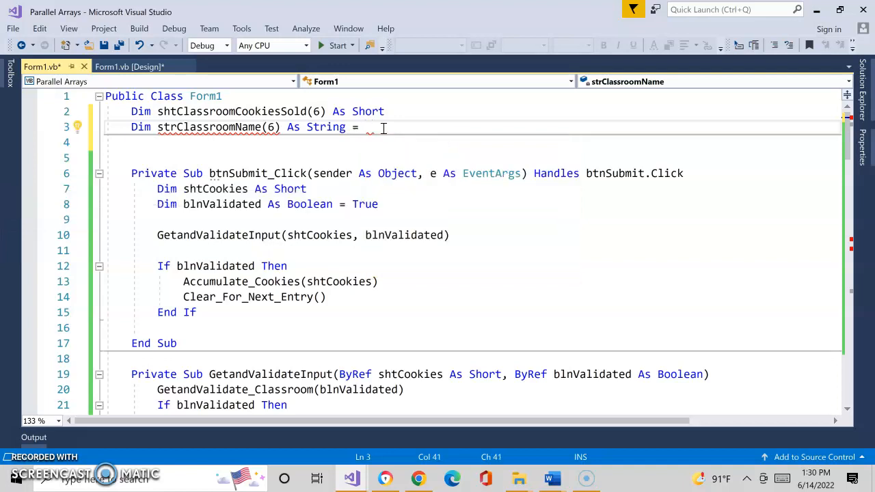
type("{}")
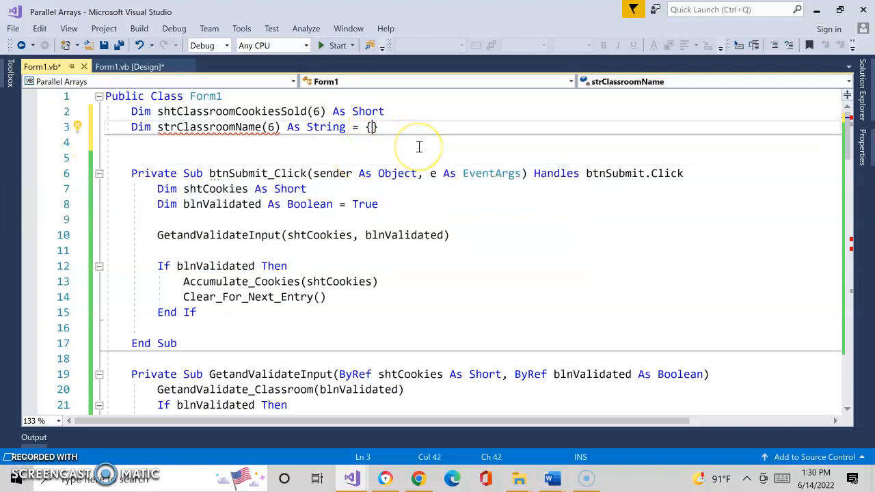
type("\"Happ")
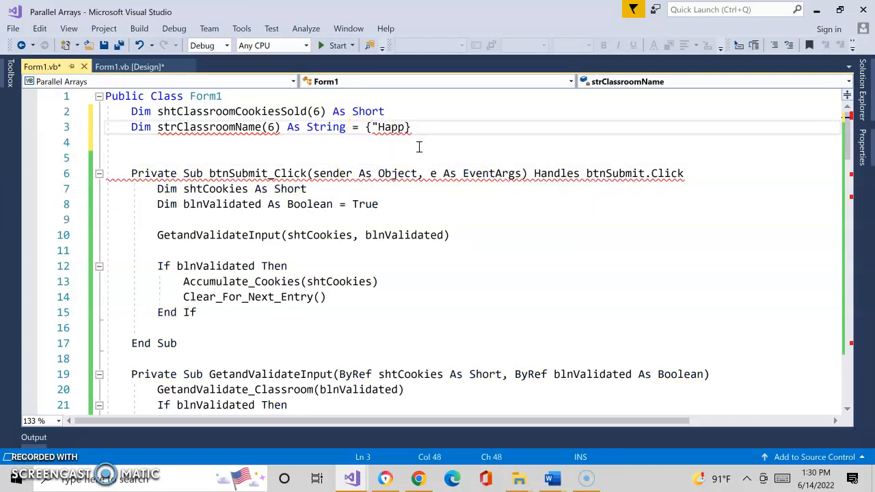
type("\", \"")
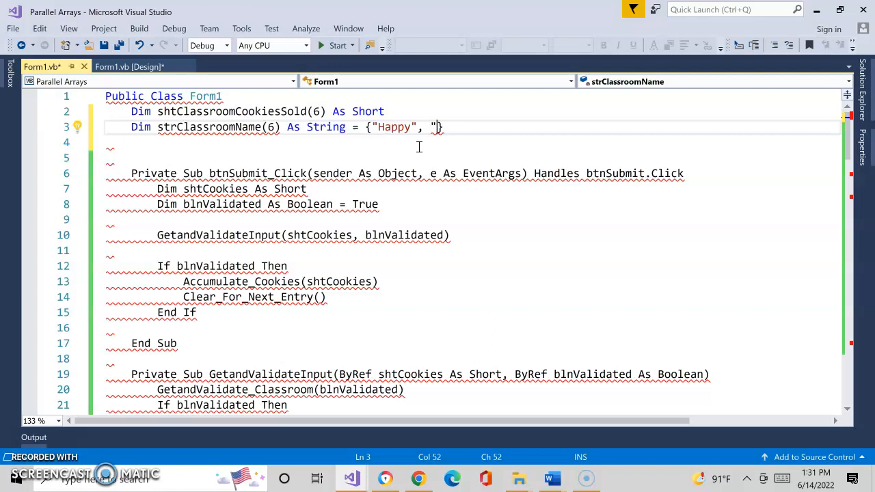
type("\"Doc\",")
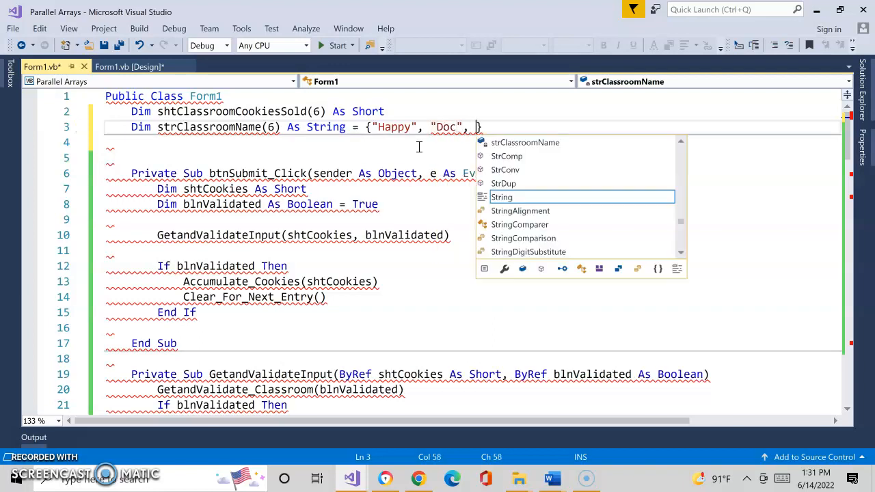
type("\"Dopey\",")
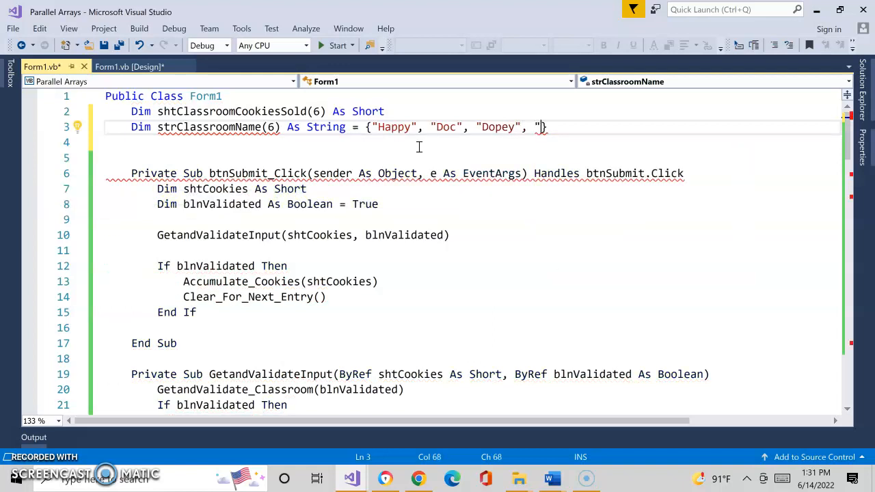
type("Grumpy\"")
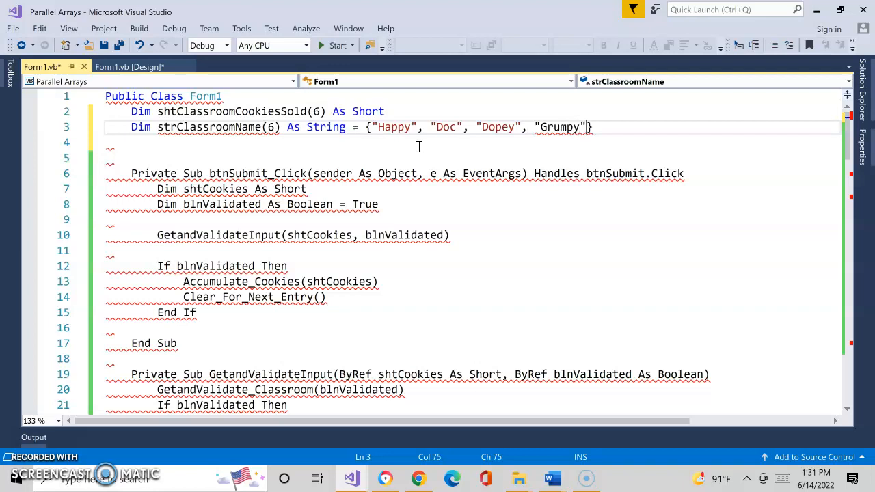
type(", \"Bashful")
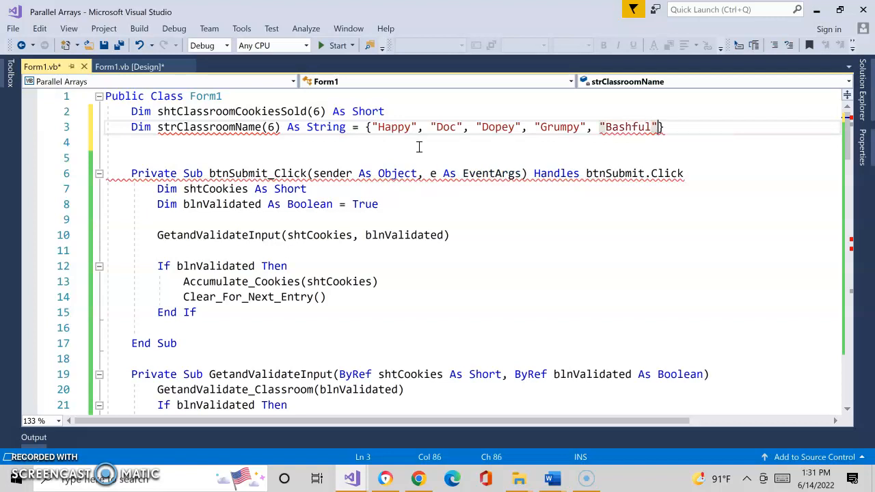
type(", \"S")
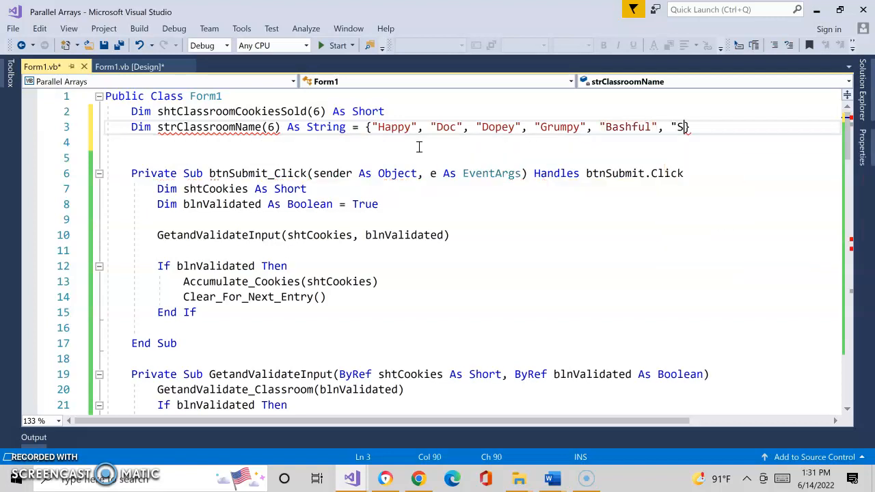
type("neezy")
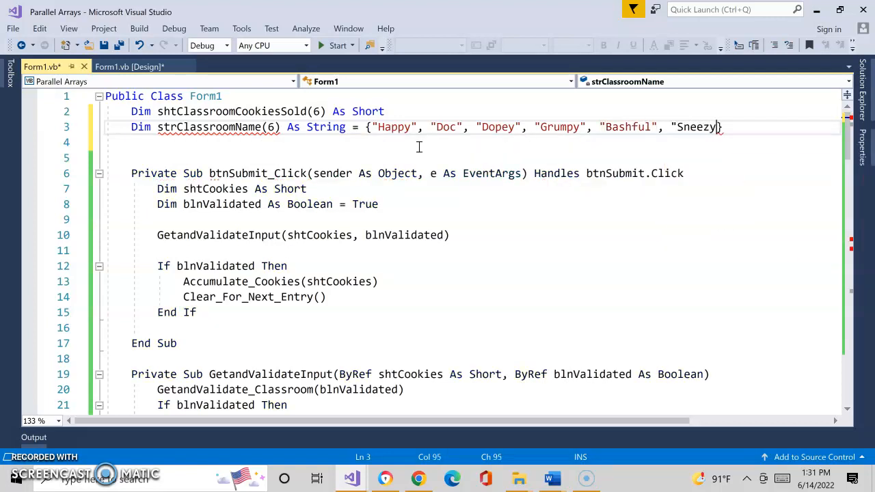
type("\",")
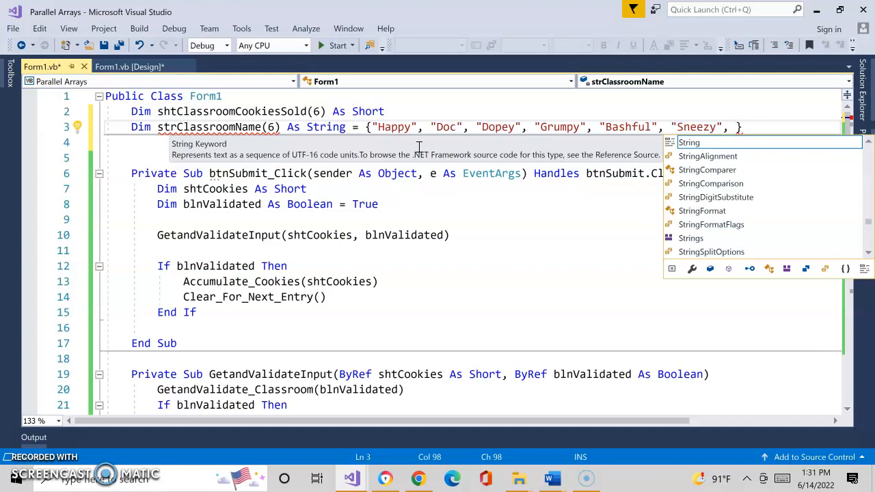
type("\"S")
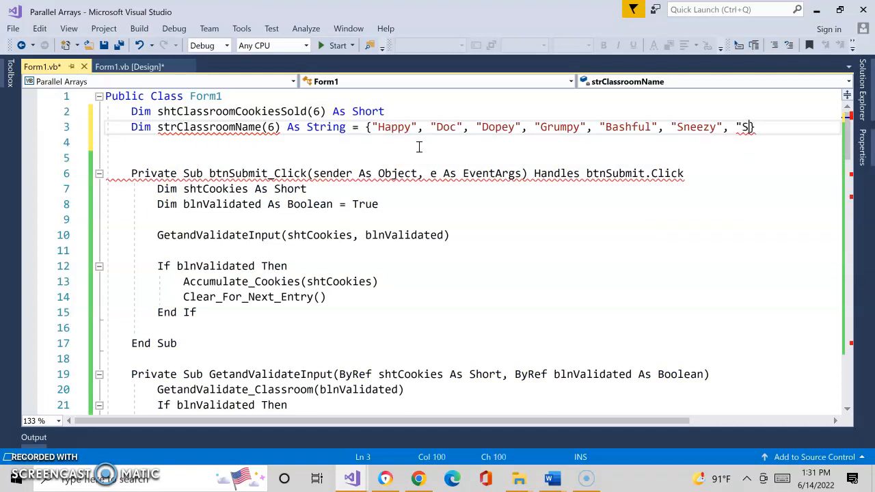
type("lepp")
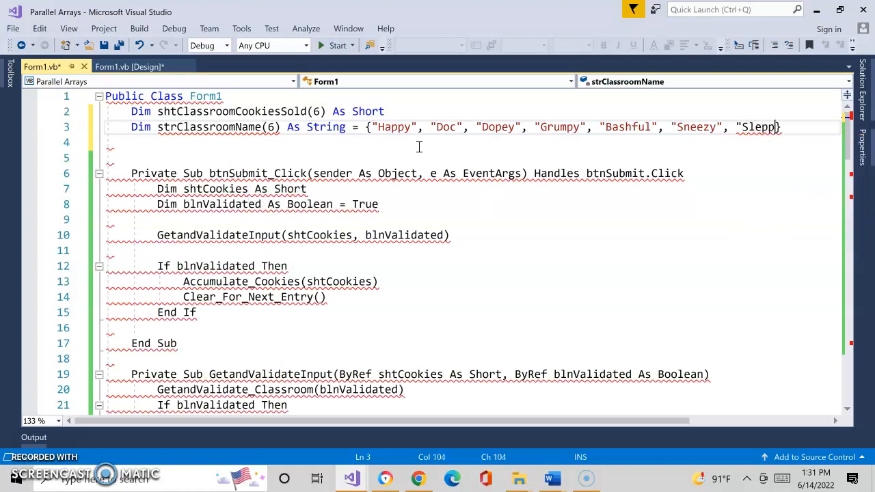
type("y")
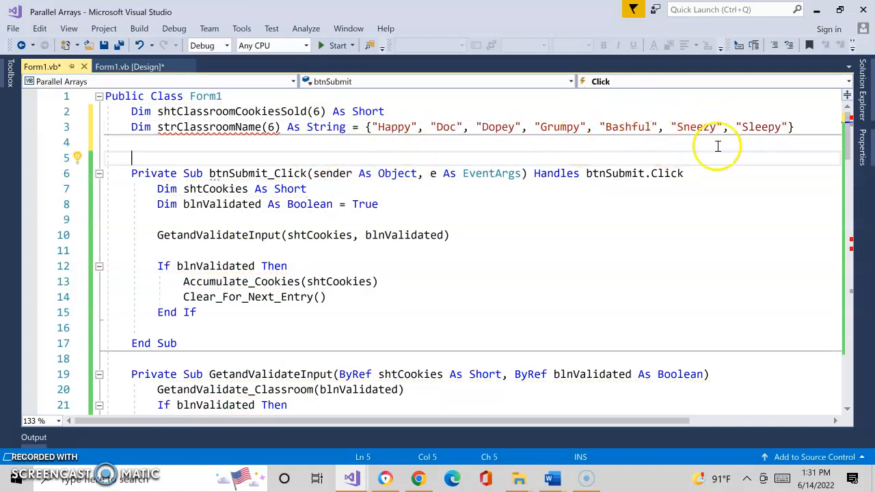
mouse_move(733, 145)
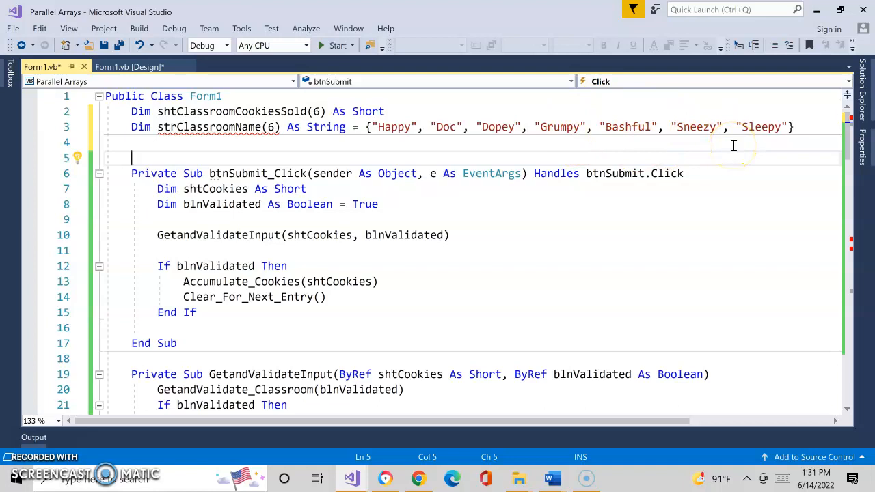
mouse_move(723, 145)
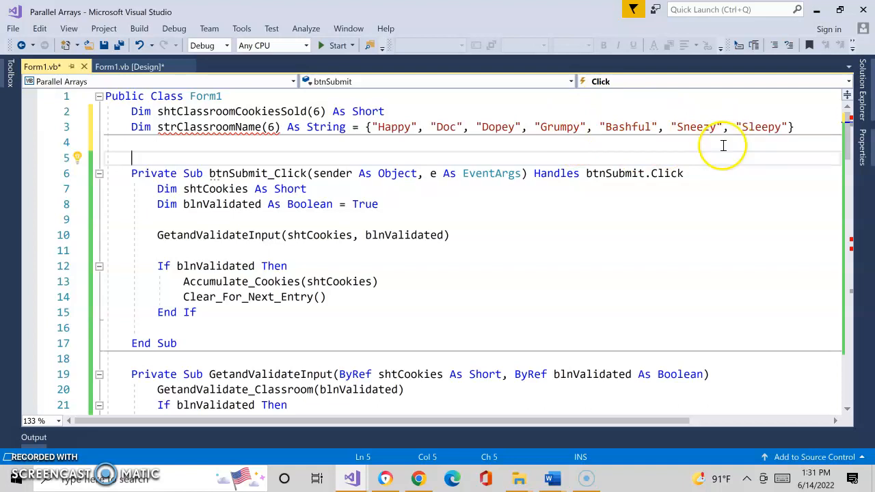
mouse_move(458, 130)
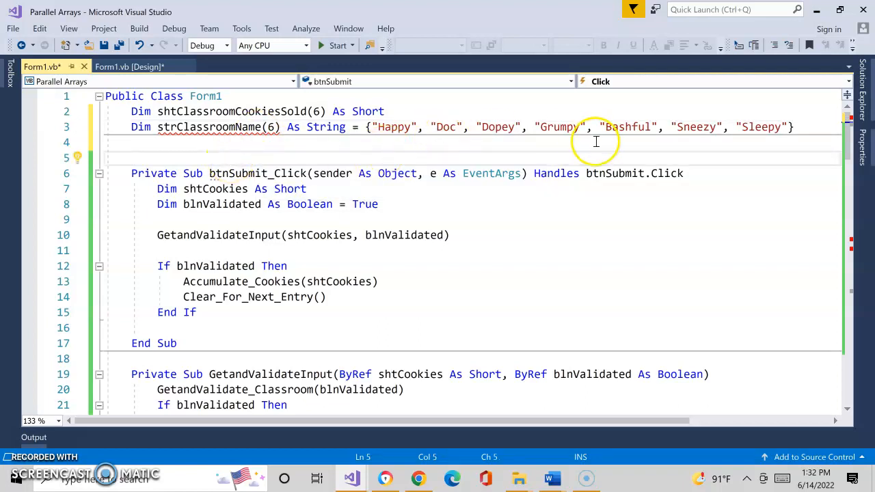
mouse_move(235, 128)
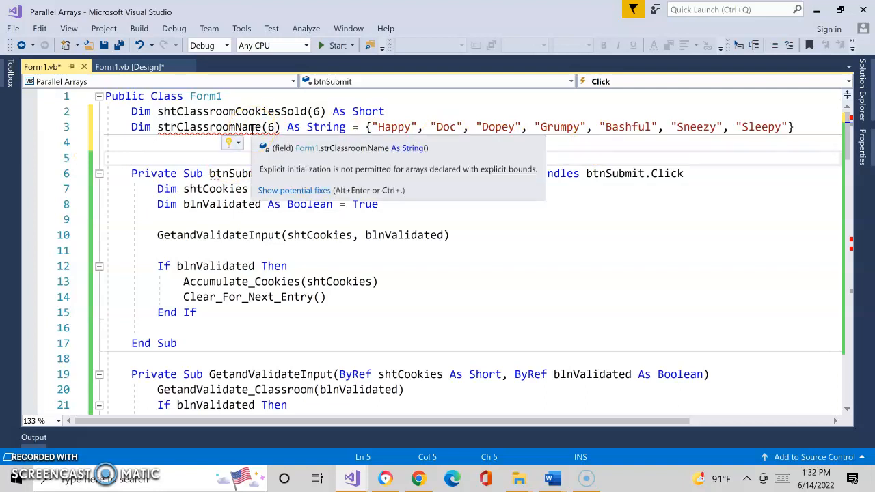
left_click(134, 159)
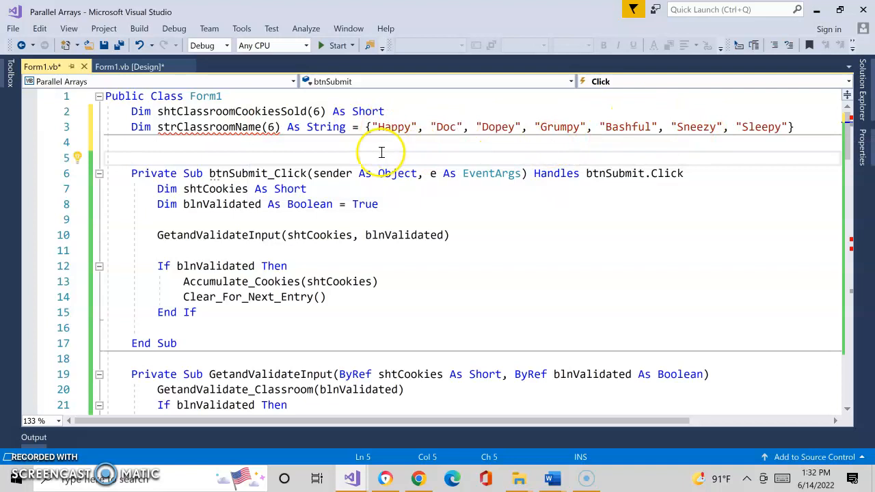
mouse_move(294, 151)
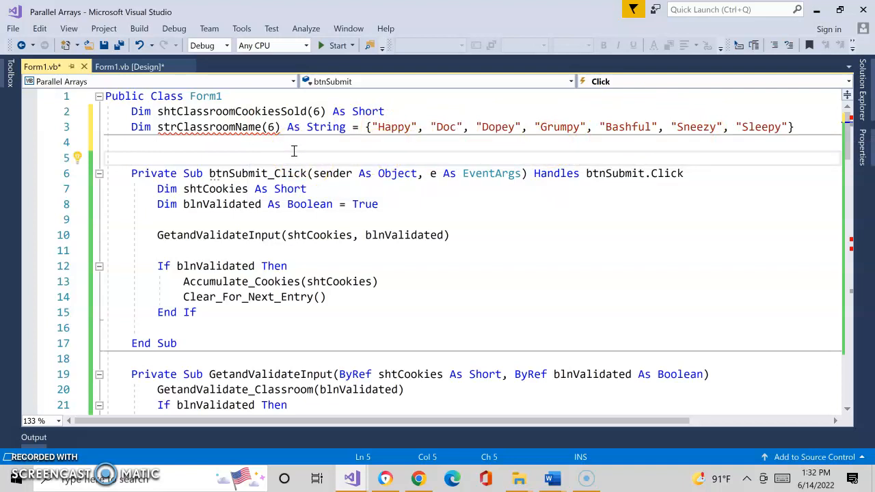
mouse_move(273, 127)
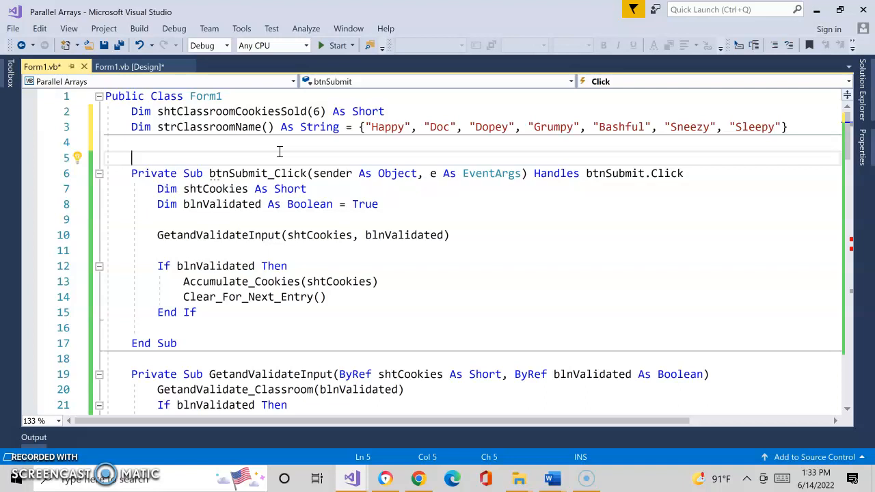
mouse_move(563, 127)
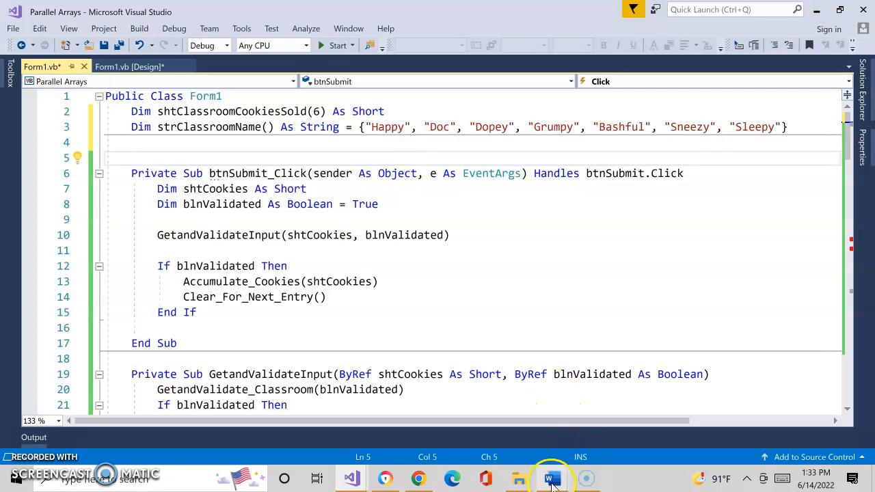
- Drop the 6 bound so strClassroomName() As String accepts the seven-name initializer
left_click(551, 478)
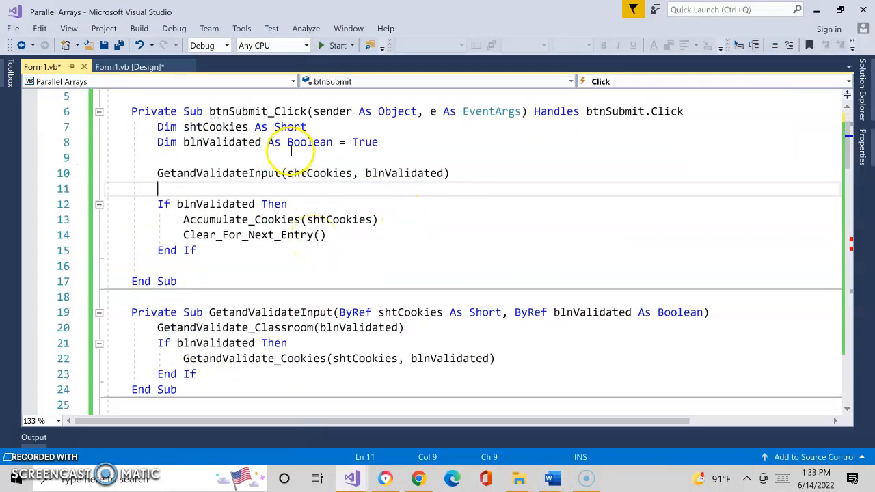
left_click(128, 66)
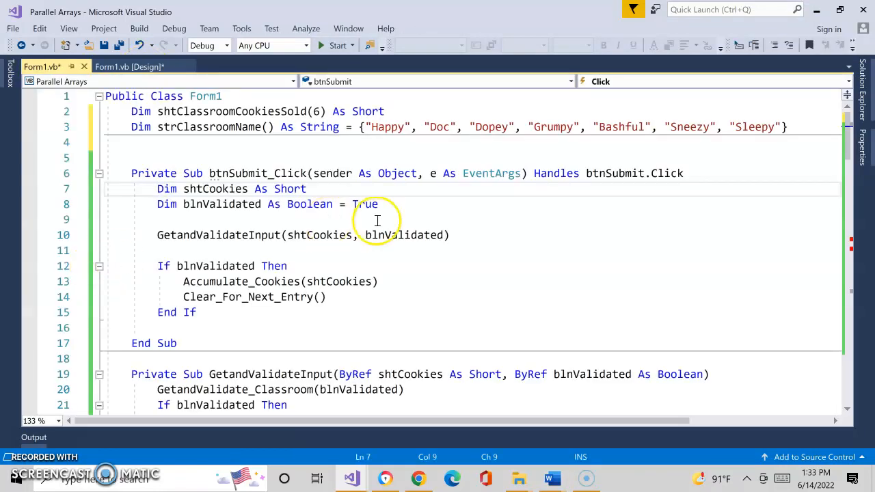
scroll("down", 3)
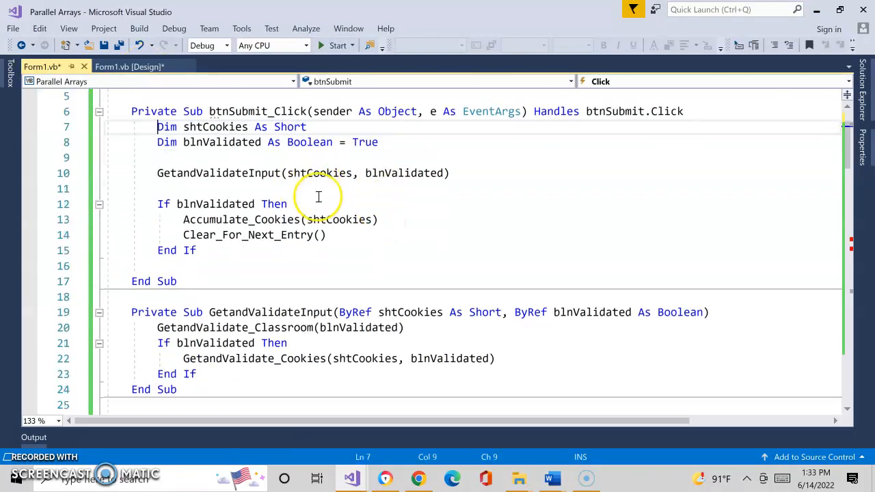
scroll("down", 3)
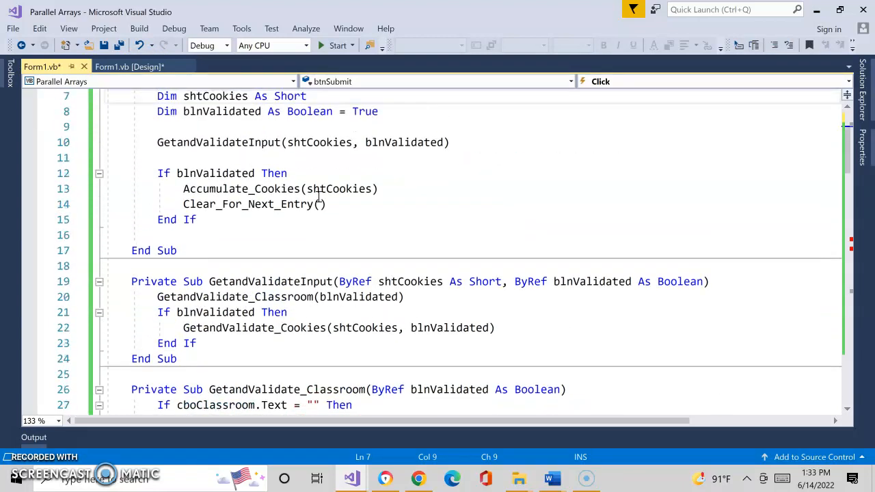
scroll("down", 3)
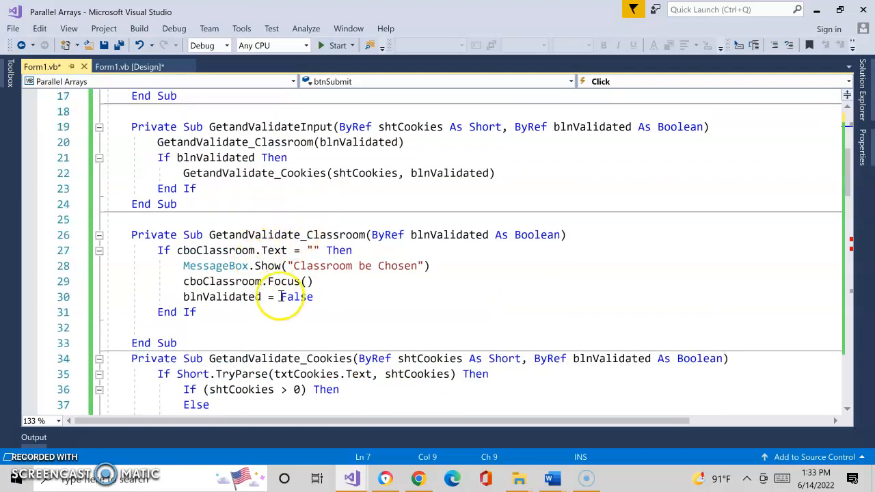
mouse_move(532, 290)
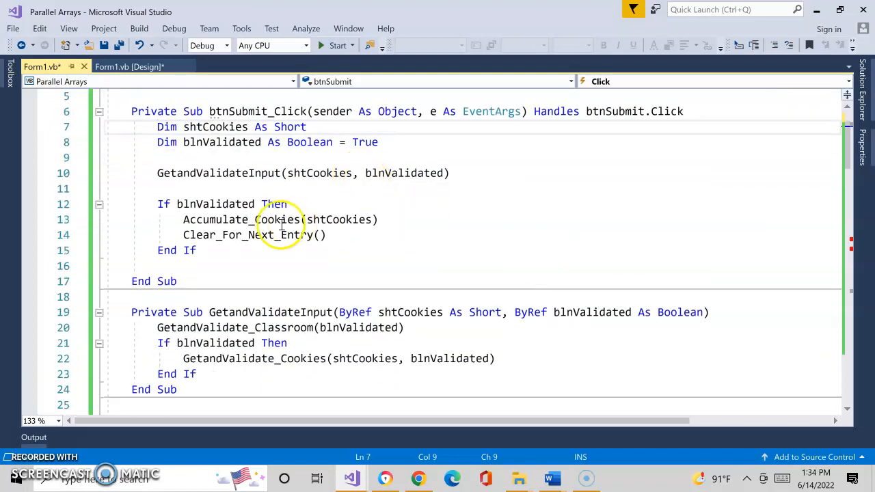
mouse_move(403, 219)
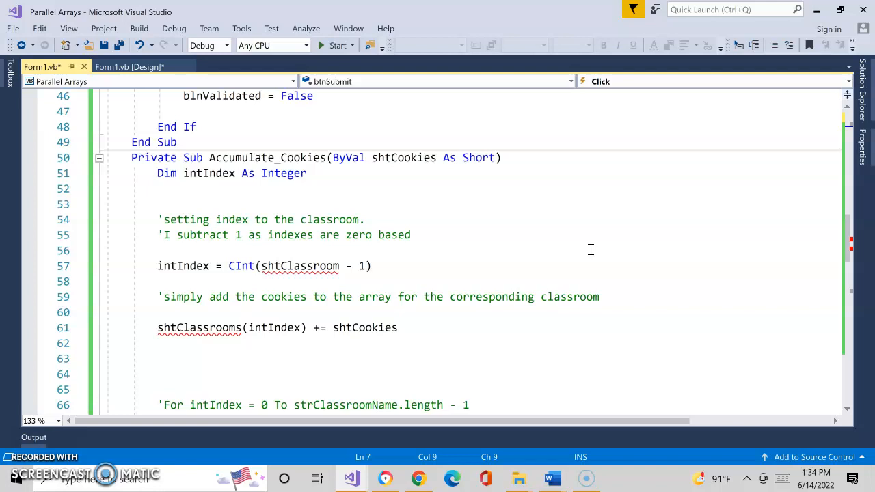
- Scroll down to the Accumulate_Cookies For loop over strClassroomName matching cboClassroom.Text
scroll("down", 3)
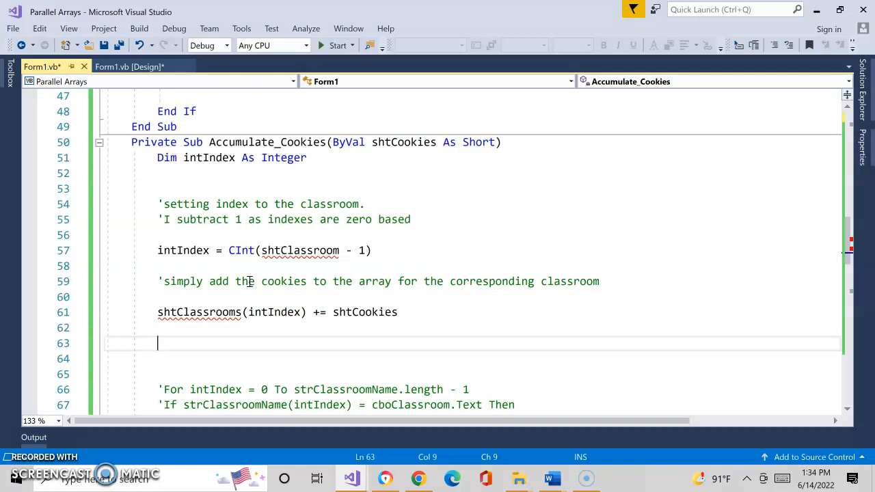
mouse_move(383, 312)
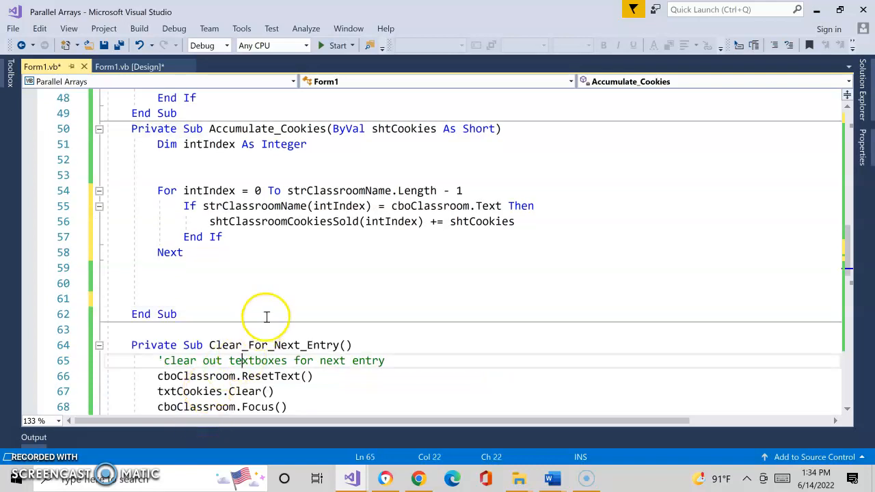
scroll("down", 3)
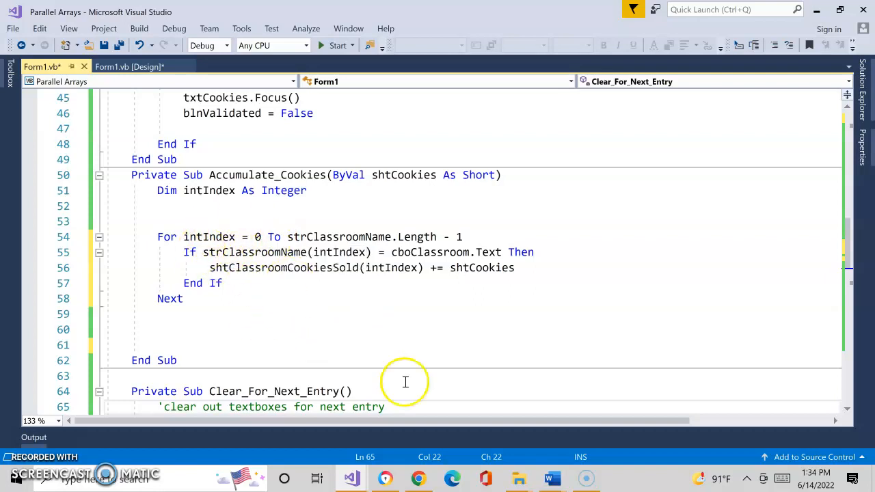
- Bring the Parallel Arrays notes up beside the code, showing the cookies and name tables
left_click(551, 479)
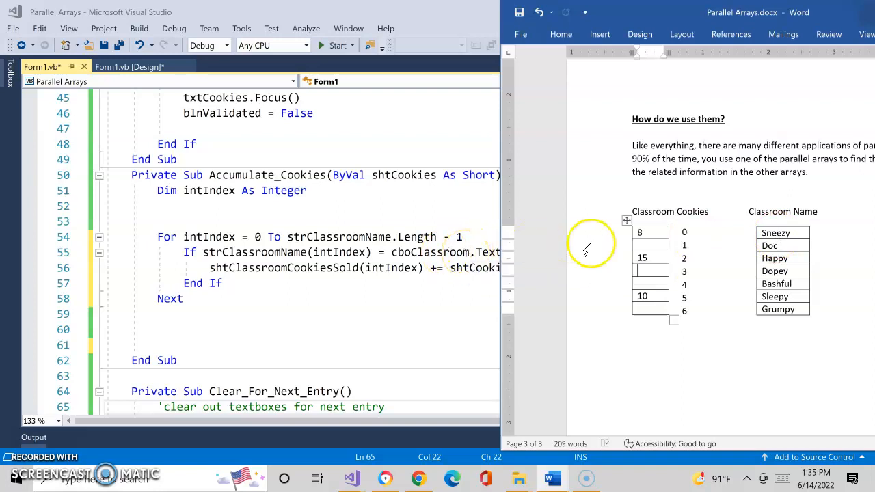
mouse_move(493, 287)
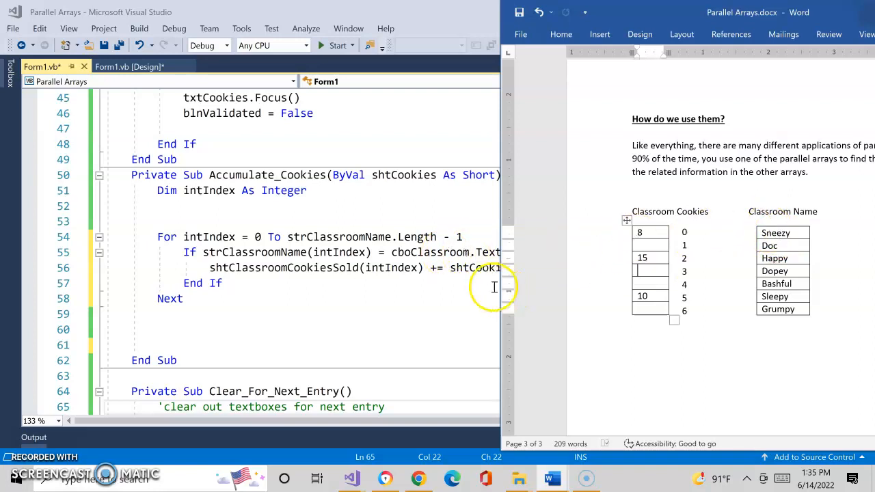
mouse_move(460, 279)
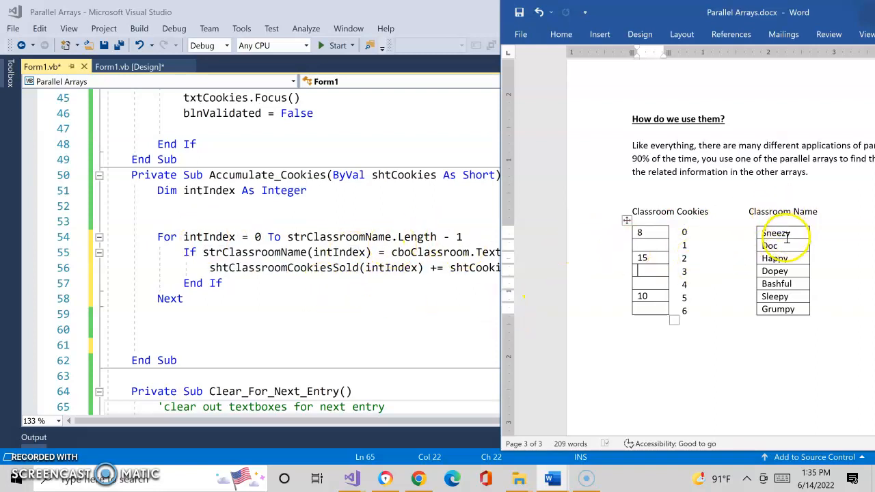
mouse_move(612, 244)
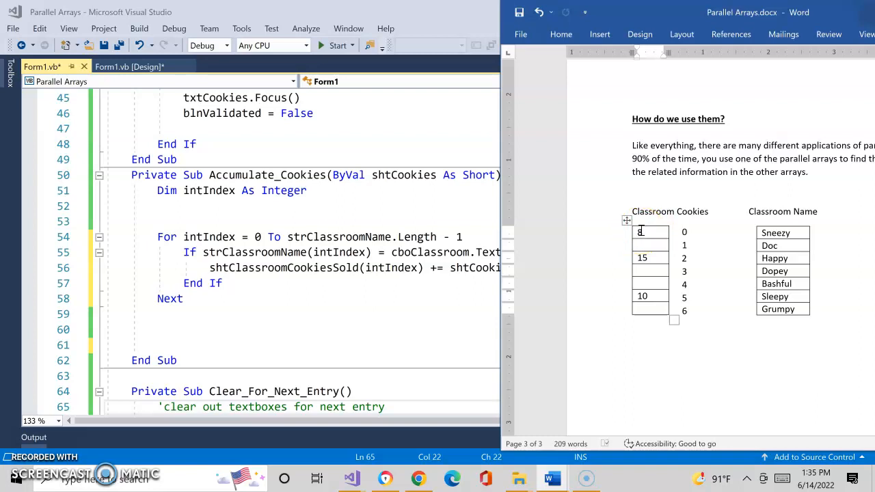
mouse_move(437, 252)
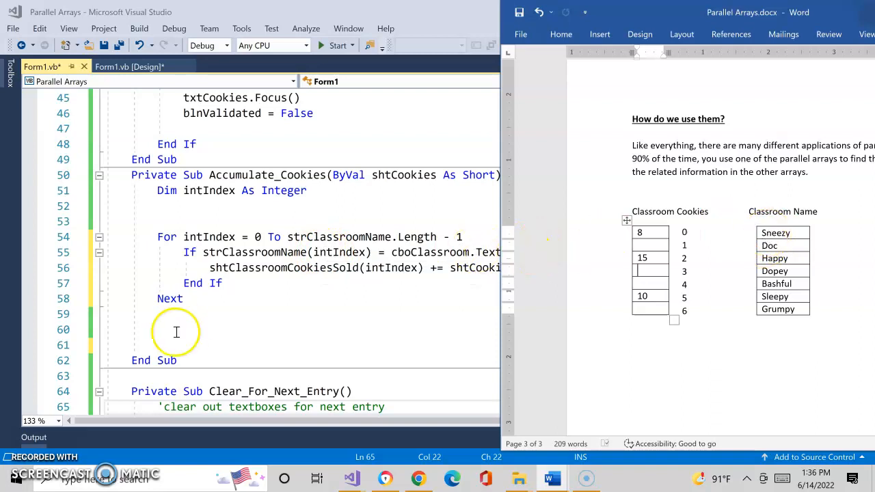
mouse_move(252, 257)
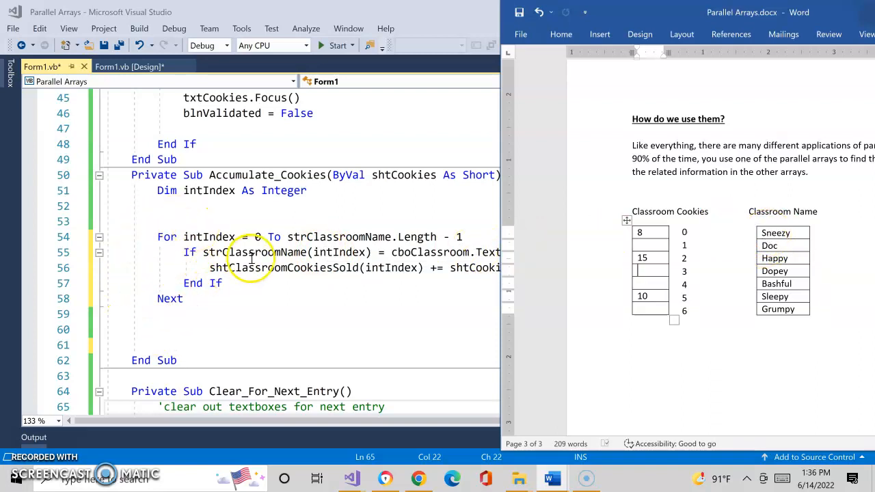
mouse_move(257, 236)
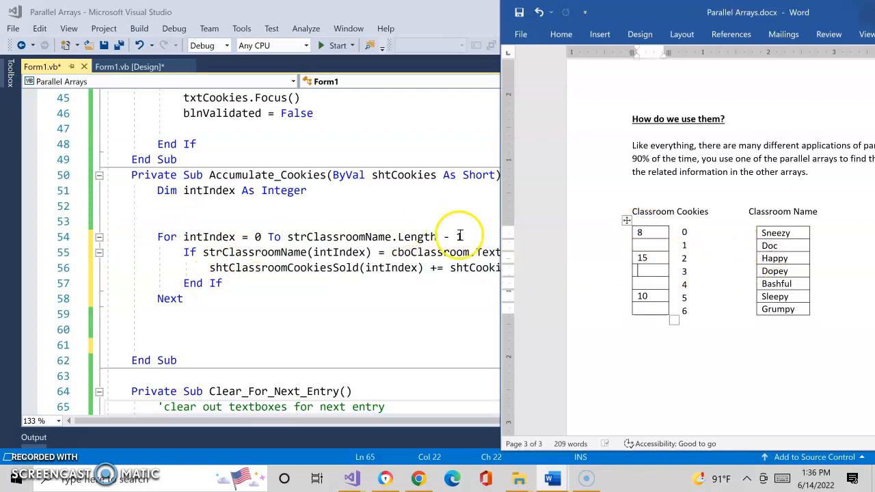
mouse_move(708, 246)
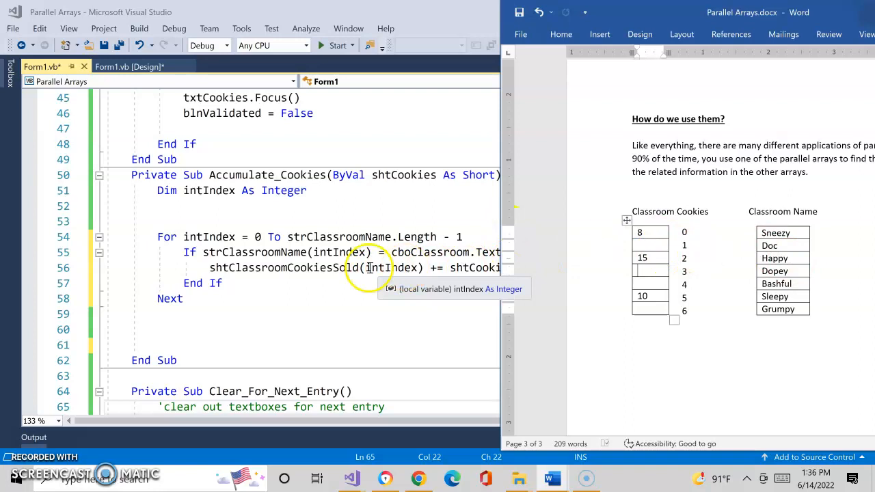
mouse_move(632, 253)
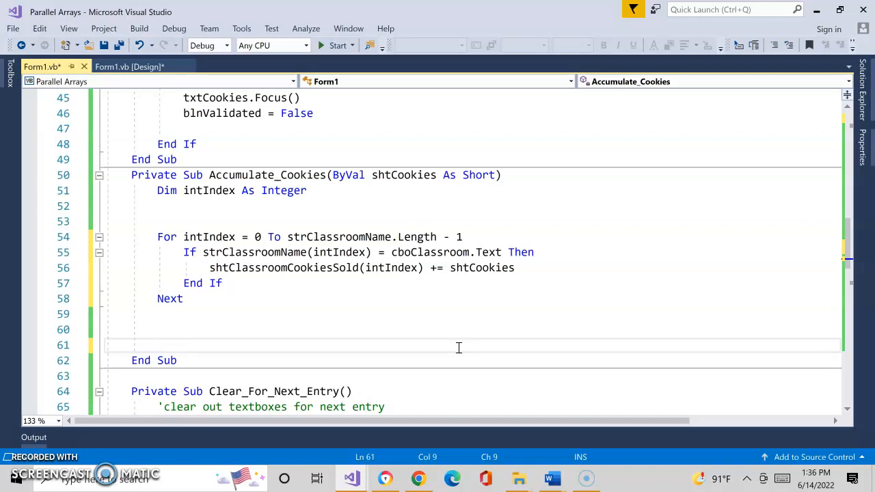
- Scroll down to btnShowLeader_Click calling Determine_Winning_Classroom and Display_Winning_Classroom
scroll("down", 3)
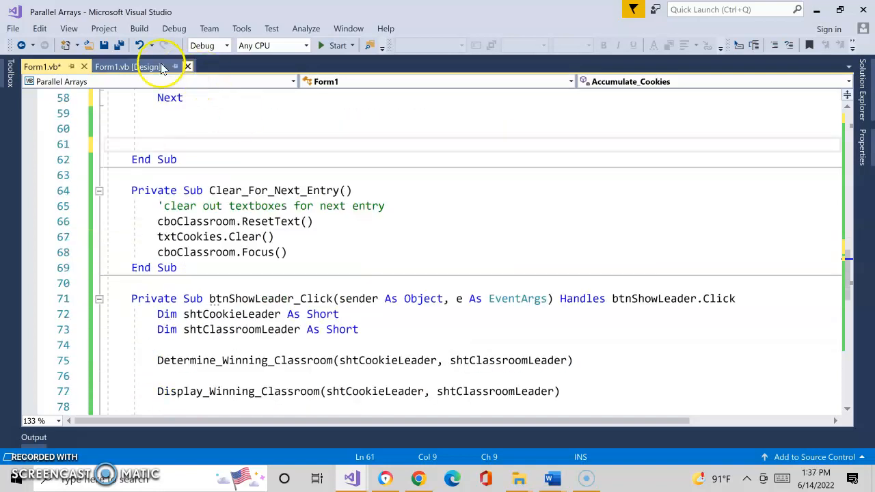
- Change strClassroomLeader from Short to String in the Show Leader handler and the ByRef parameter
left_click(129, 66)
type("r")
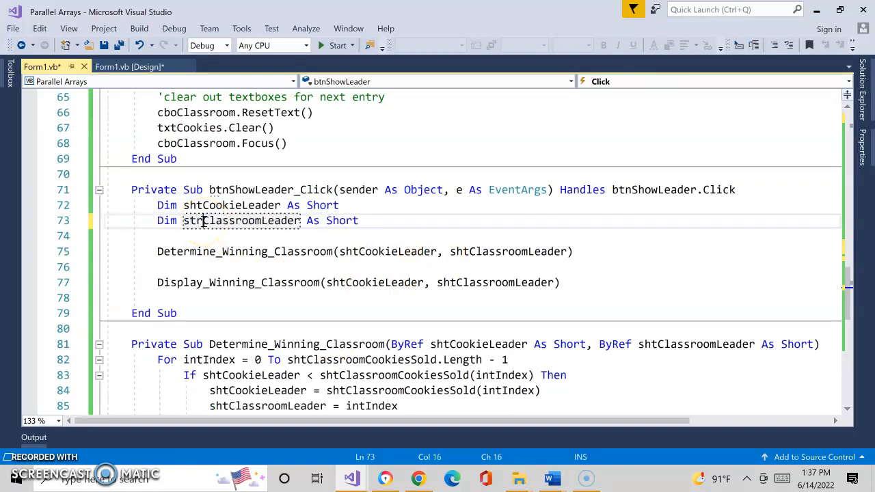
double_click(342, 220)
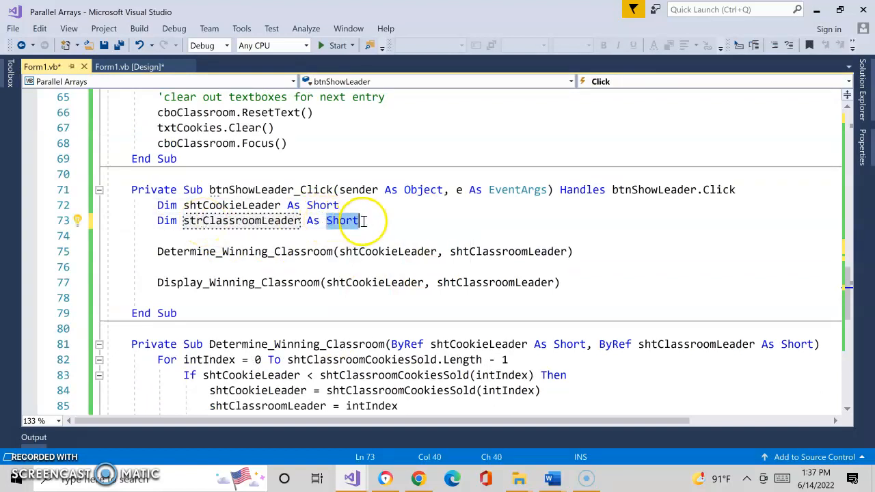
type("String")
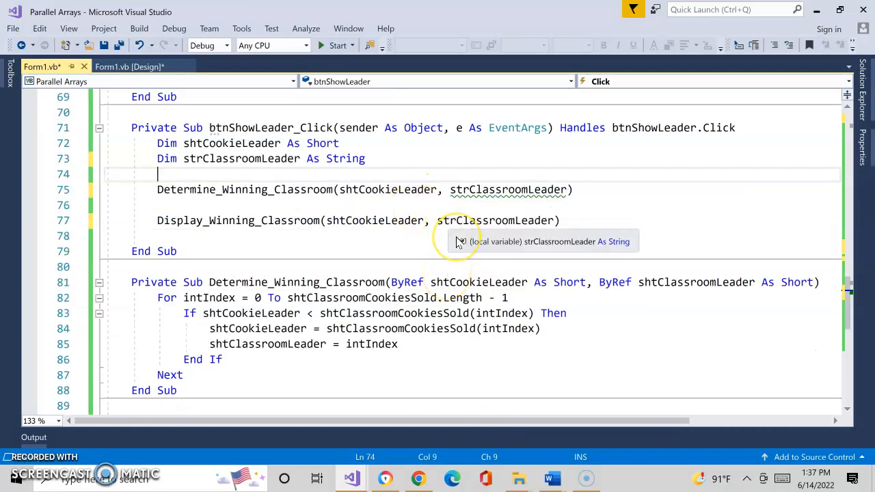
mouse_move(659, 282)
type("r")
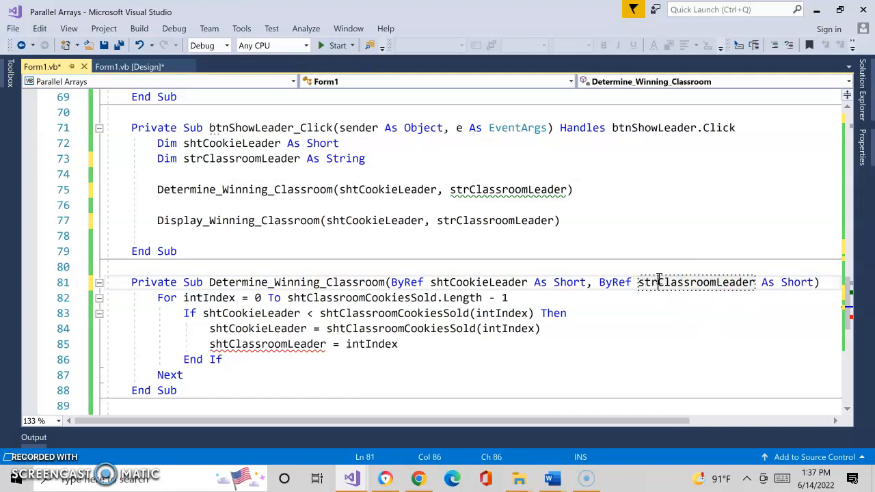
type("S")
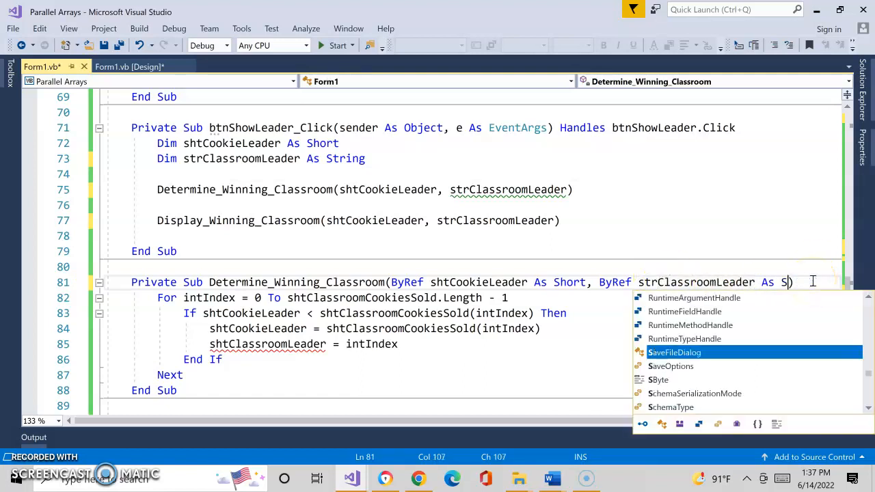
type("tring")
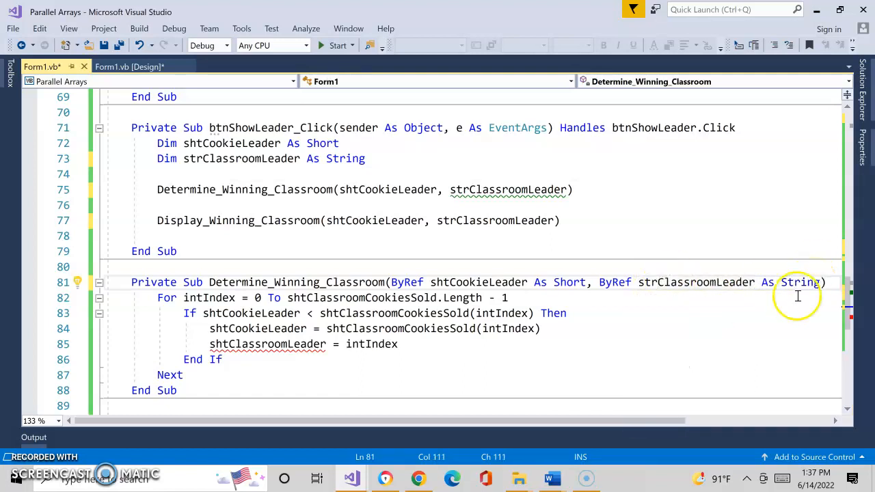
left_click_drag(599, 281, 783, 282)
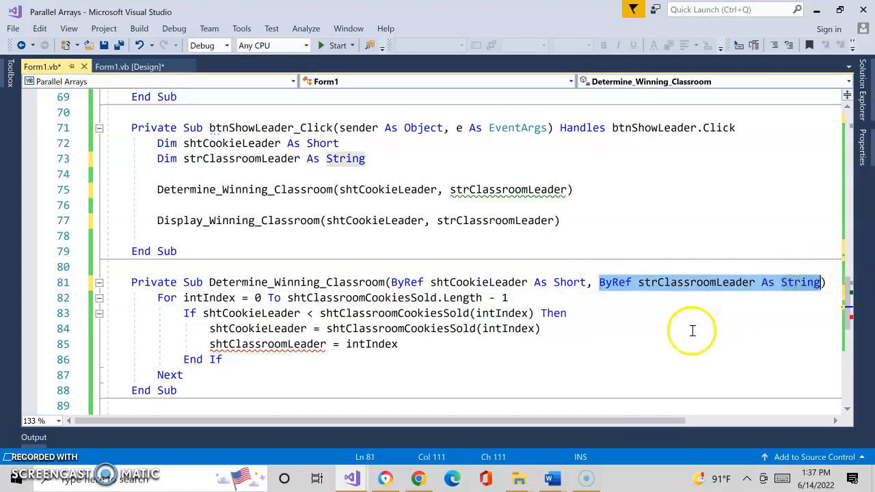
scroll("down", 3)
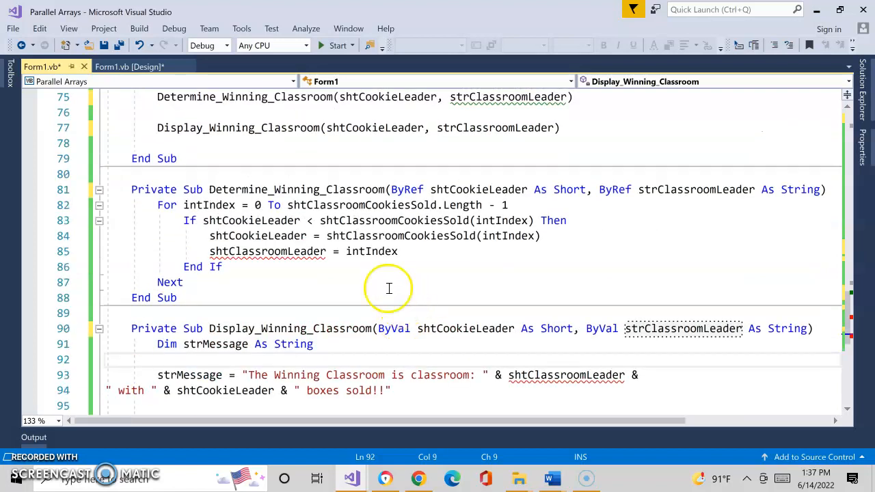
mouse_move(227, 246)
type("r")
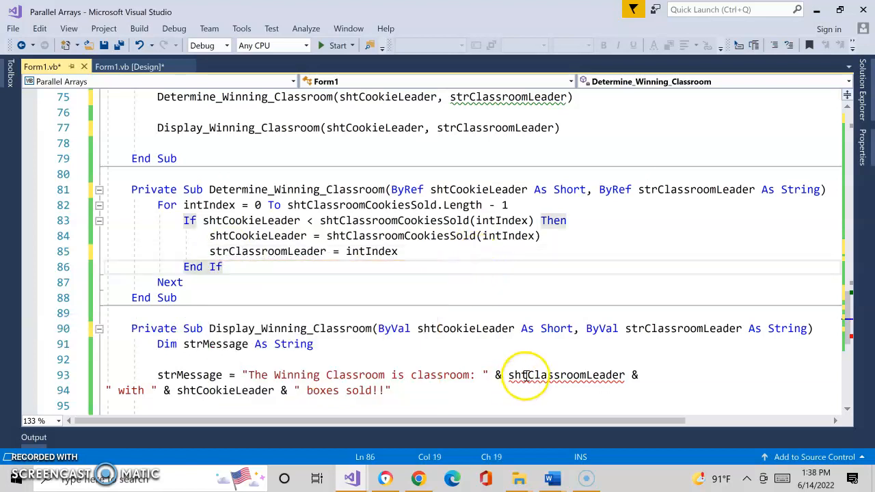
- Replace the leftover shtClassroomLeader with strClassroomLeader in the winning-classroom assignment
type("str")
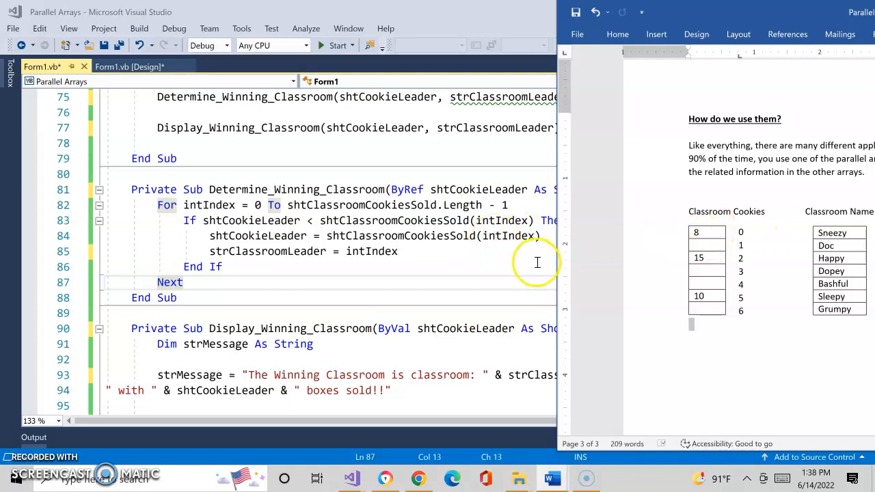
mouse_move(585, 253)
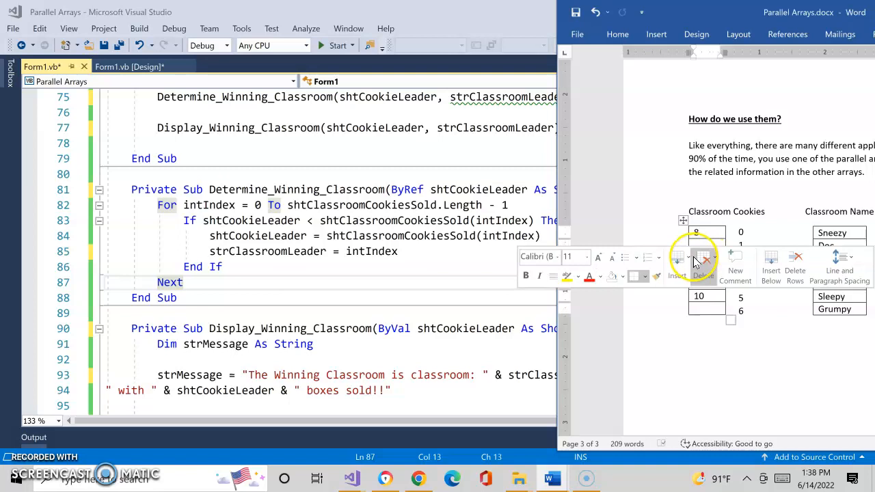
- Review the first Classroom Cookies value in the Parallel Arrays.docx notes
left_click(771, 267)
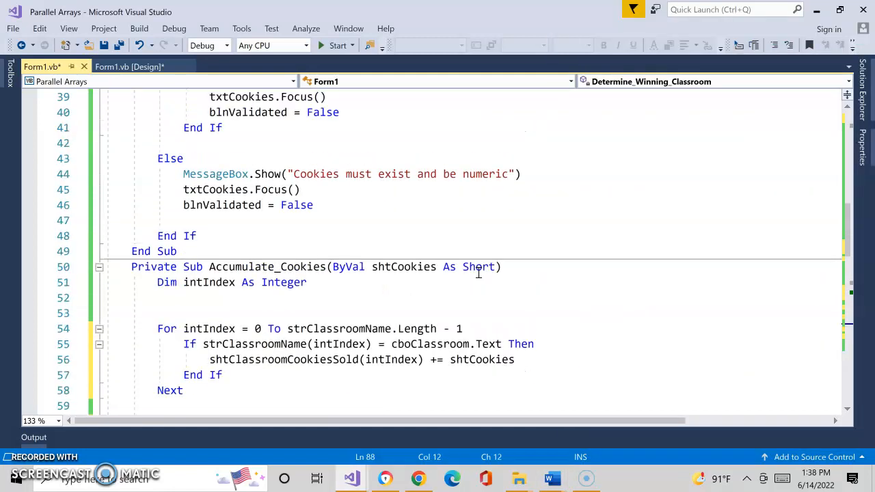
- Set line 85 to strClassroomLeader = strClassroomName(intIndex) using the array name from Accumulate_Cookies
scroll("down", 3)
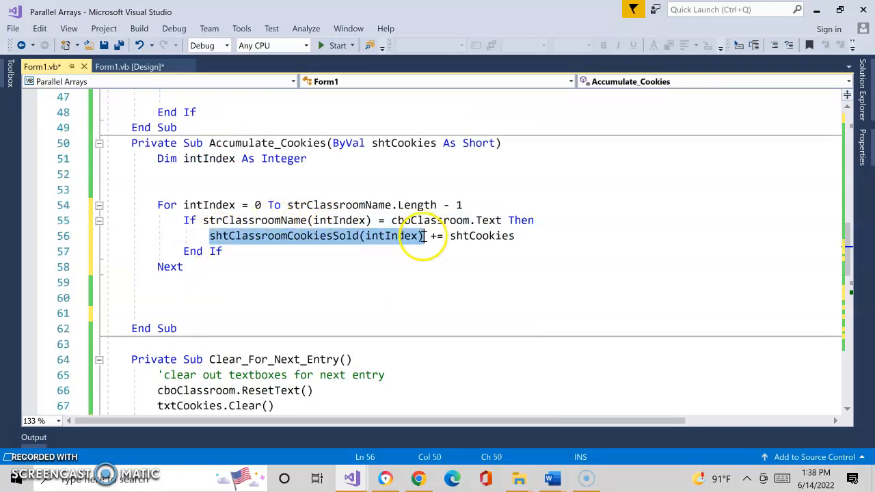
scroll("down", 3)
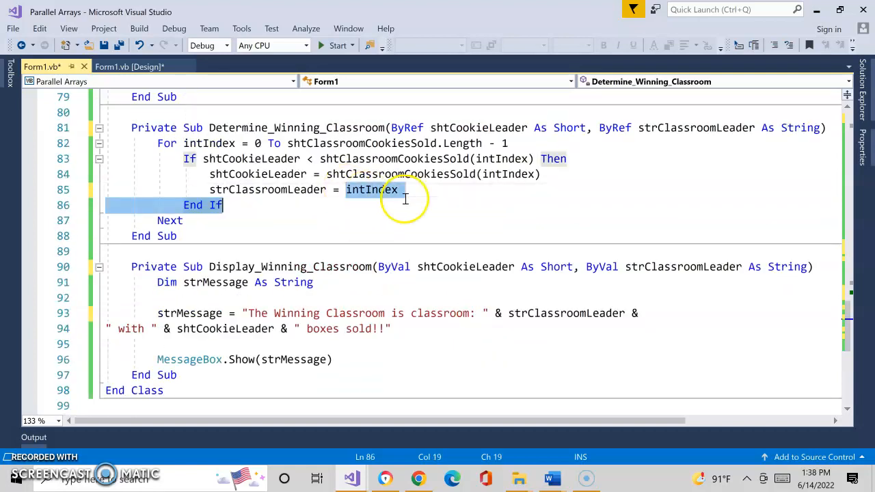
type("shtClassroomCookiesSold(intIndex)")
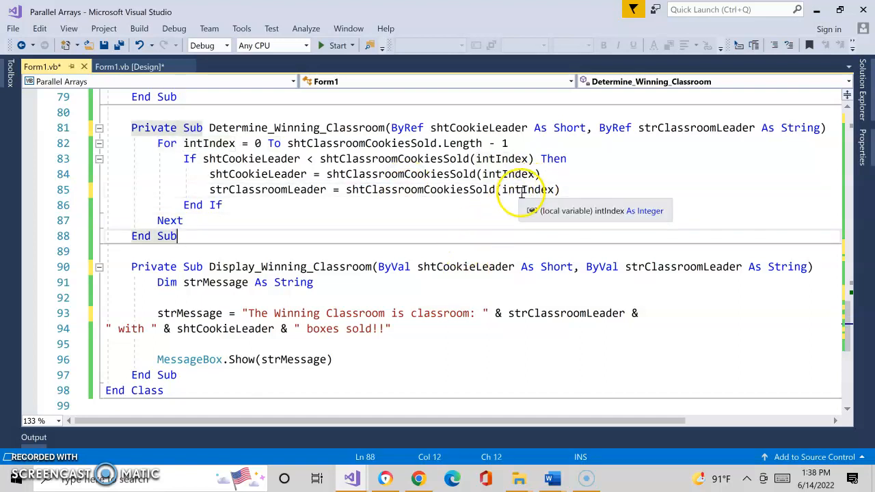
mouse_move(519, 289)
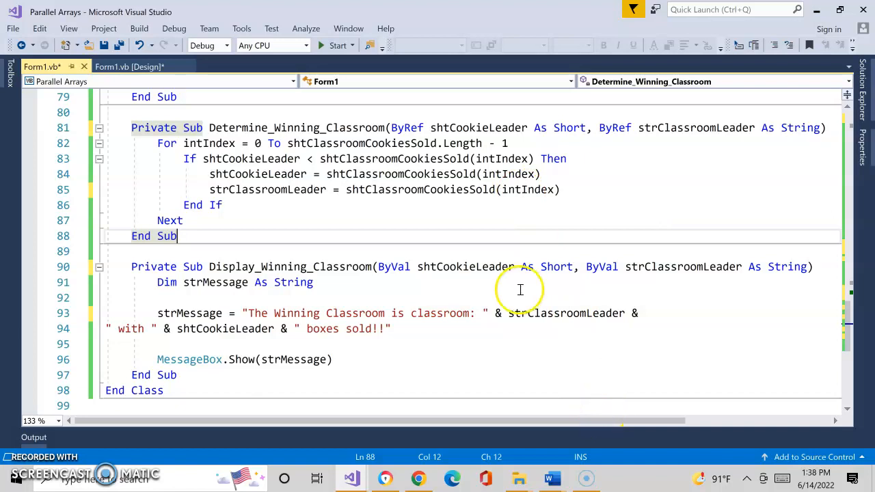
mouse_move(376, 197)
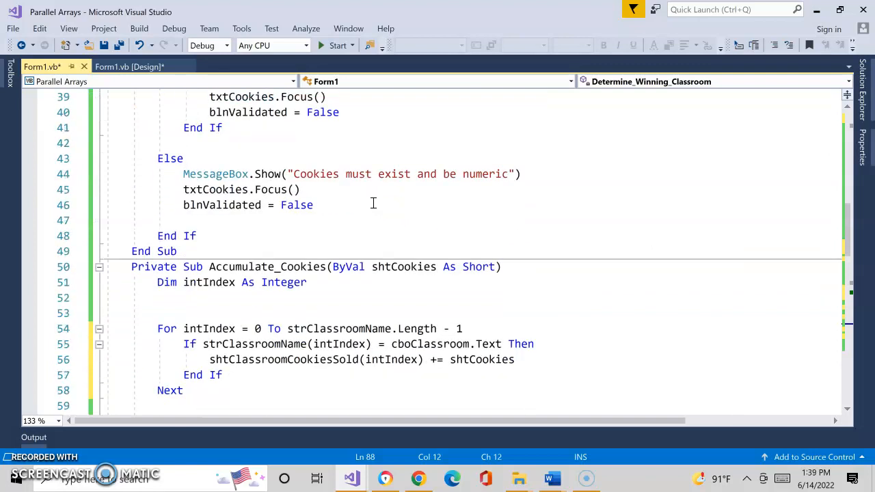
double_click(240, 345)
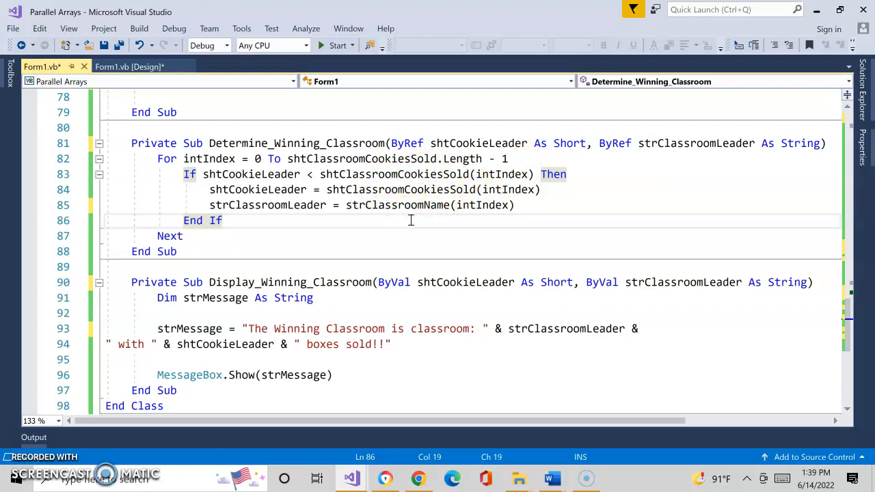
scroll("down", 3)
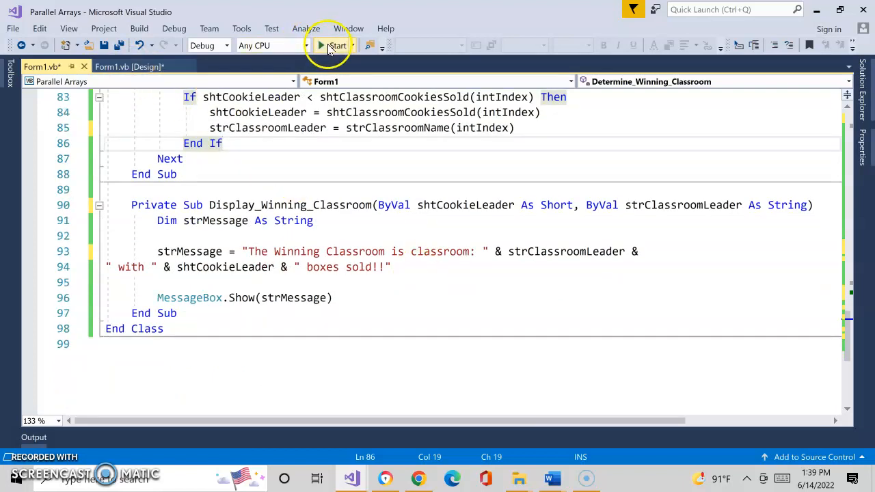
- Run the Cookies Counter form and submit a cookie entry for classroom Dopey
left_click(332, 45)
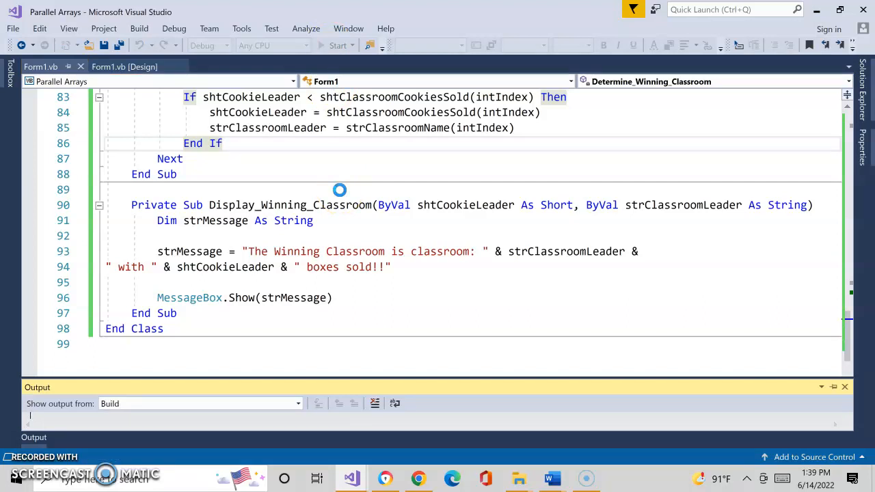
left_click(337, 45)
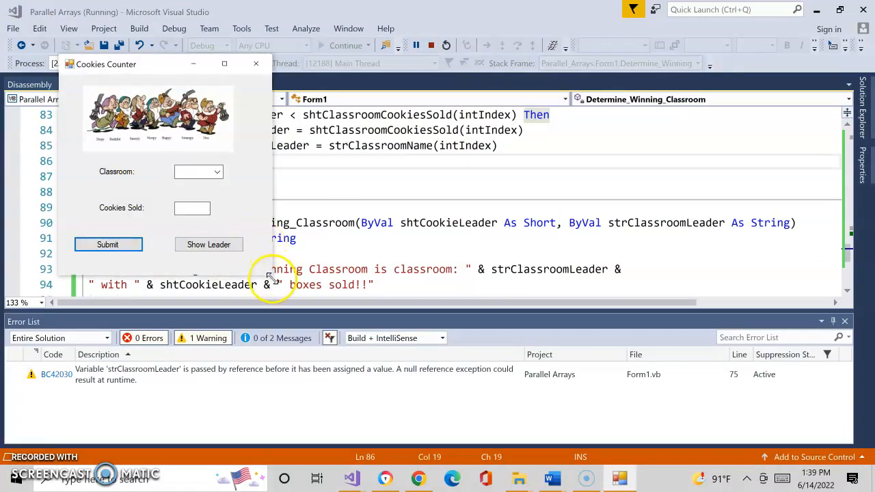
left_click(198, 173)
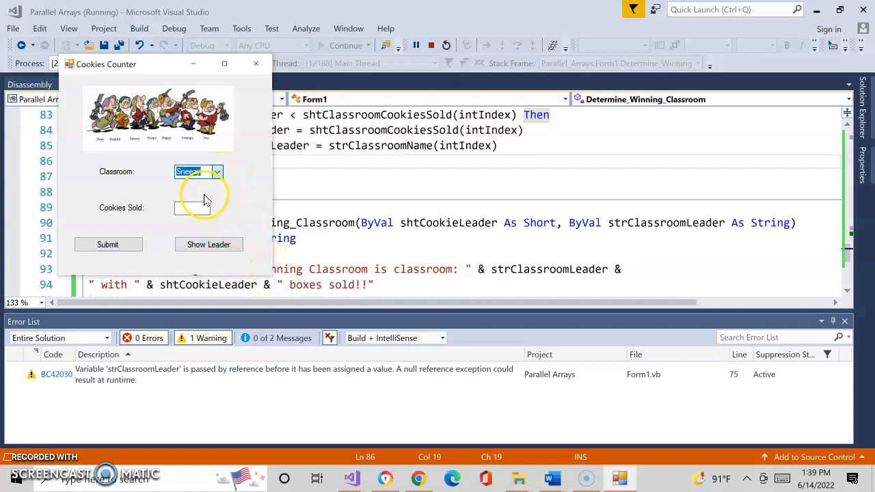
type("3")
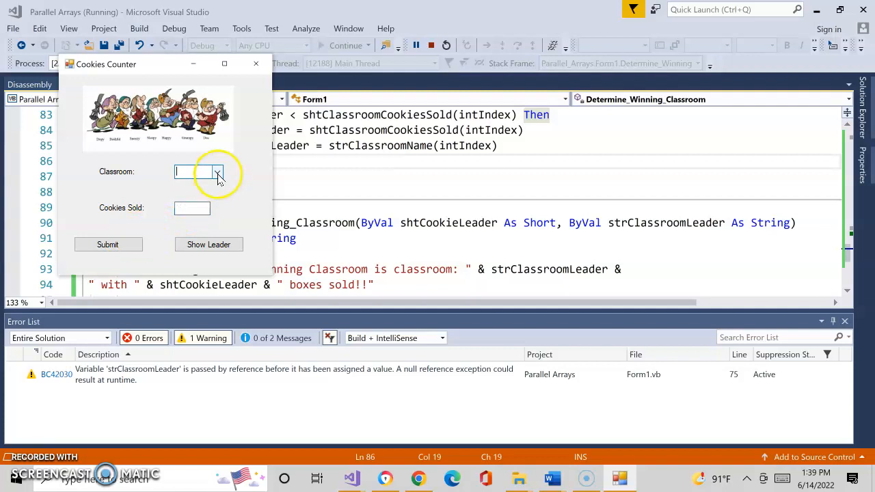
left_click(218, 172)
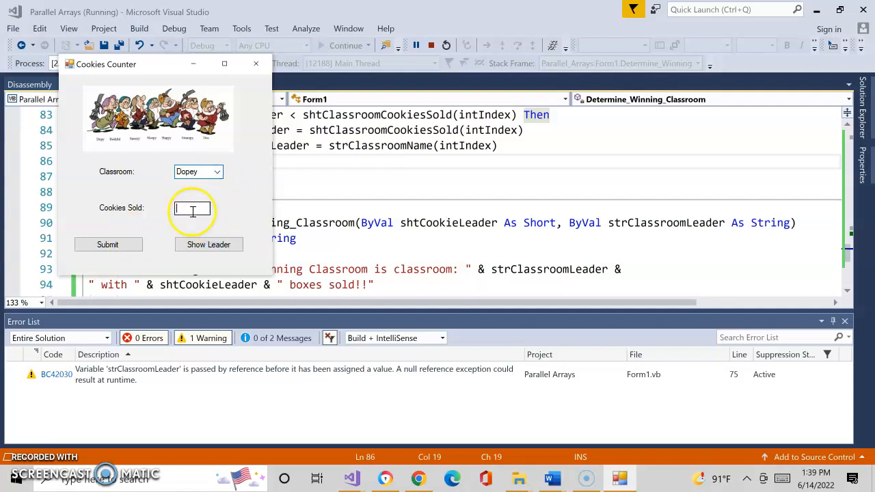
left_click(107, 243)
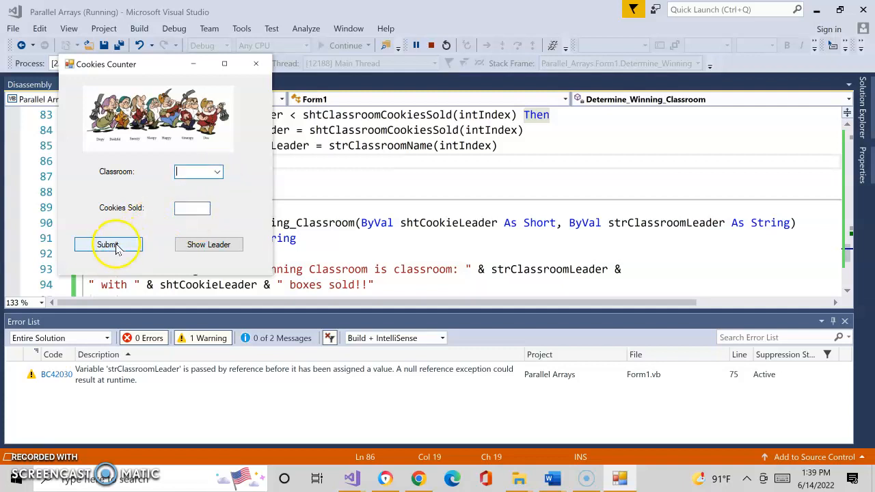
- Show the leader message naming Dopey the winner with 10 boxes sold and dismiss it
left_click(208, 243)
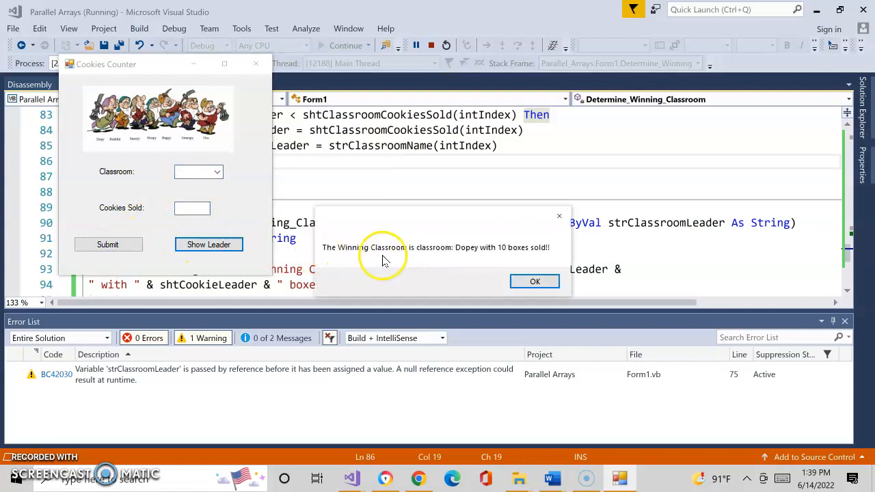
mouse_move(434, 257)
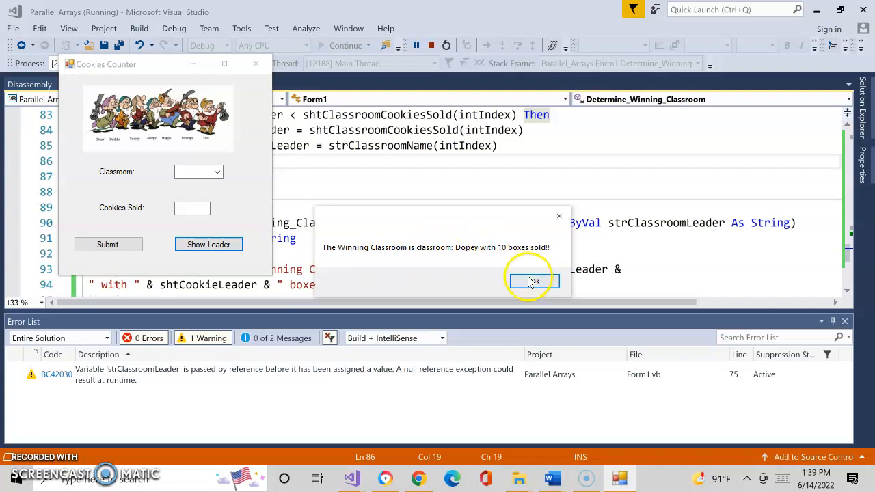
left_click(533, 282)
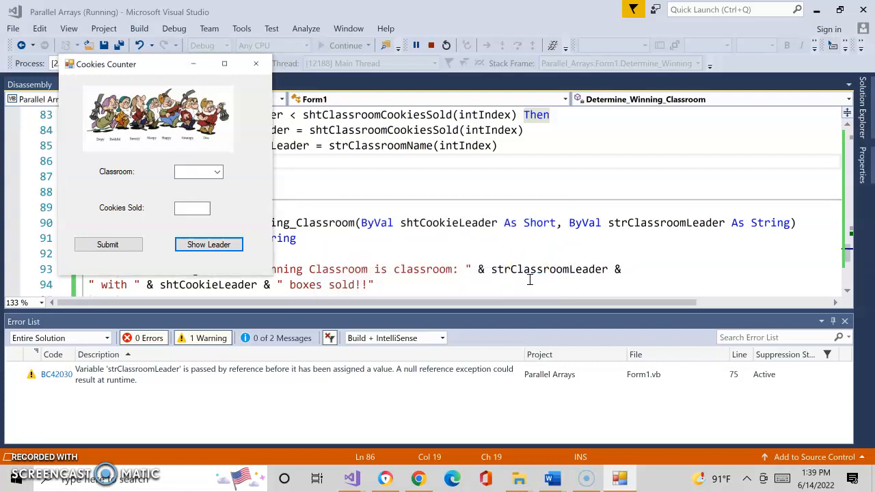